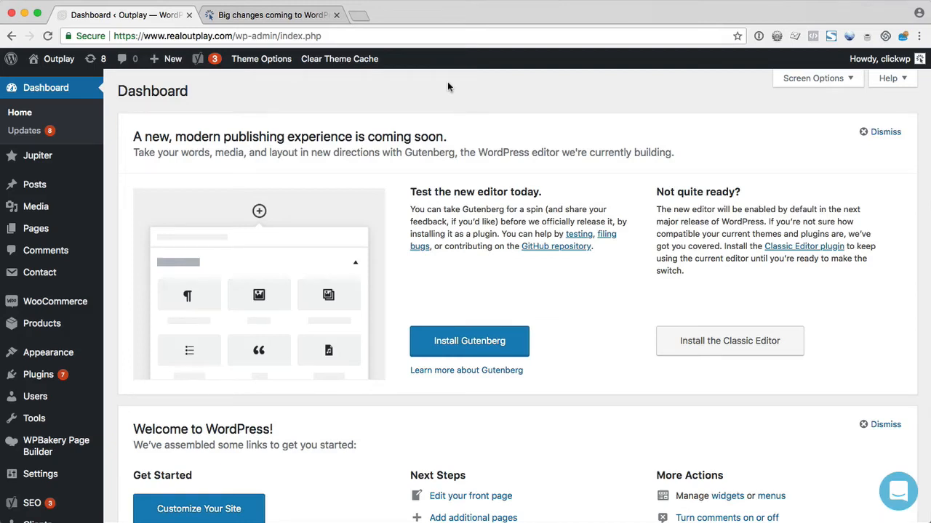
pyautogui.moveTo(425, 134)
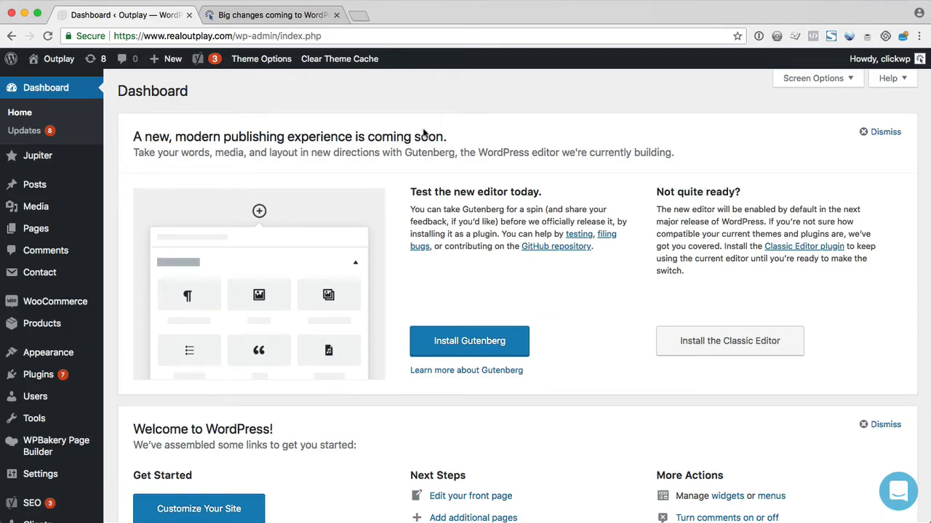
pyautogui.moveTo(410, 189)
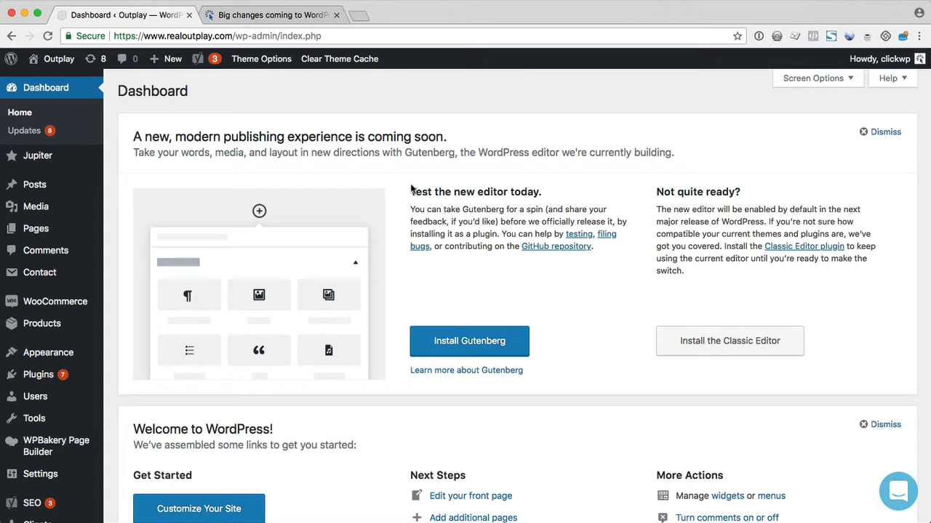
# Open the 'Learn more about Gutenberg' link in a new browser tab
pyautogui.rightClick(465, 307)
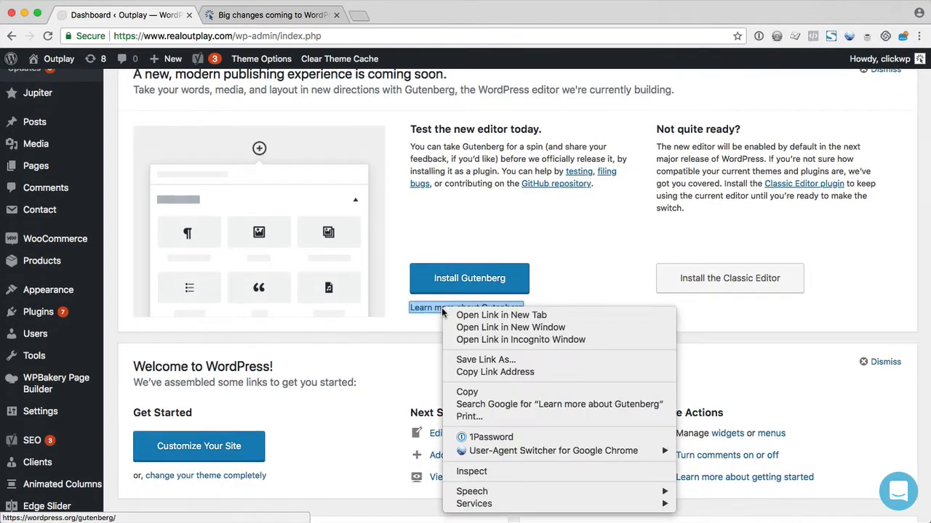
pyautogui.click(500, 314)
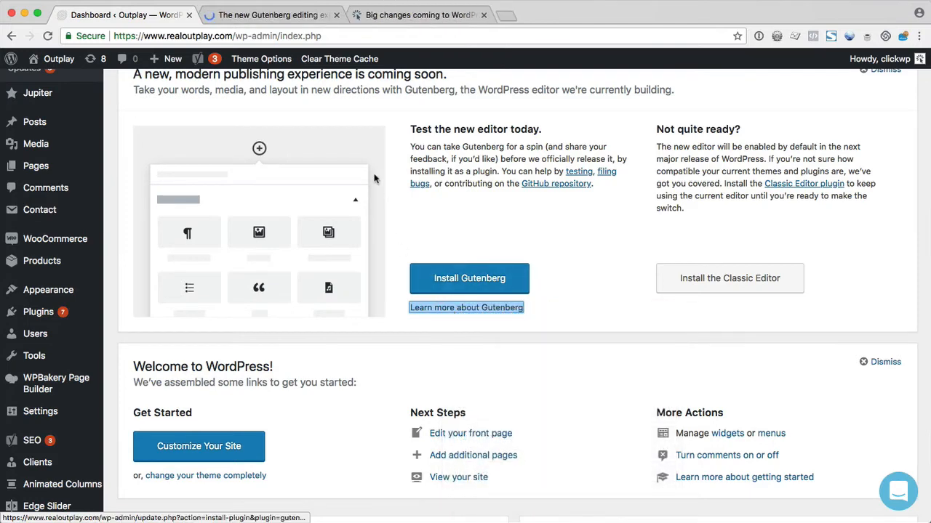
# Switch to the Gutenberg page and scroll through the demo editor content
pyautogui.click(466, 307)
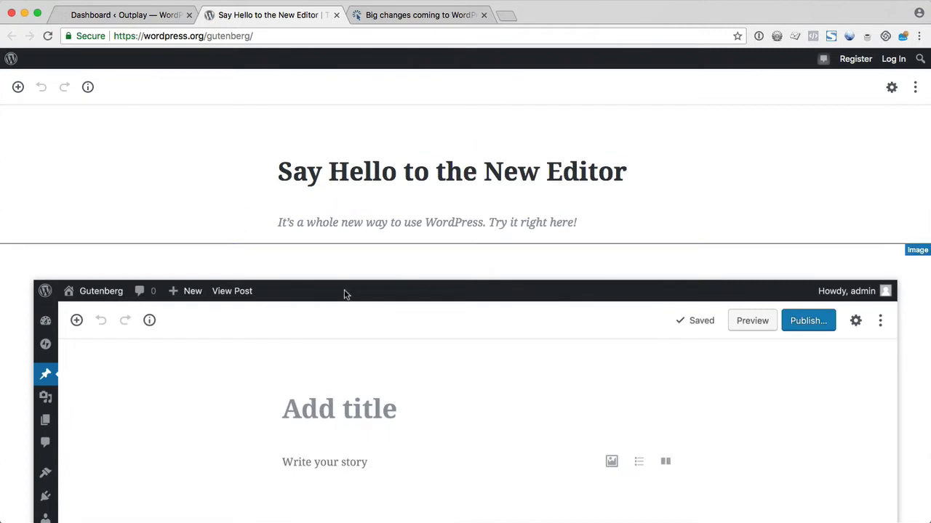
pyautogui.scroll(3)
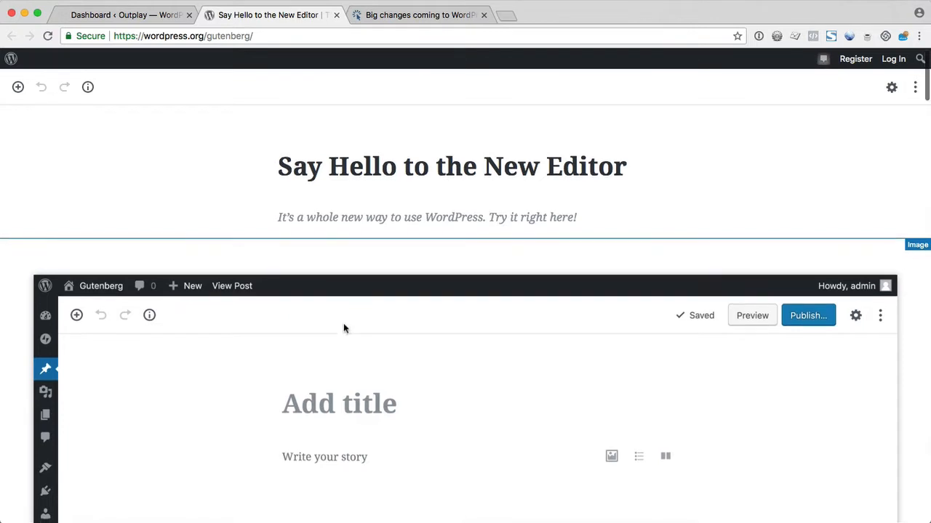
pyautogui.scroll(-3)
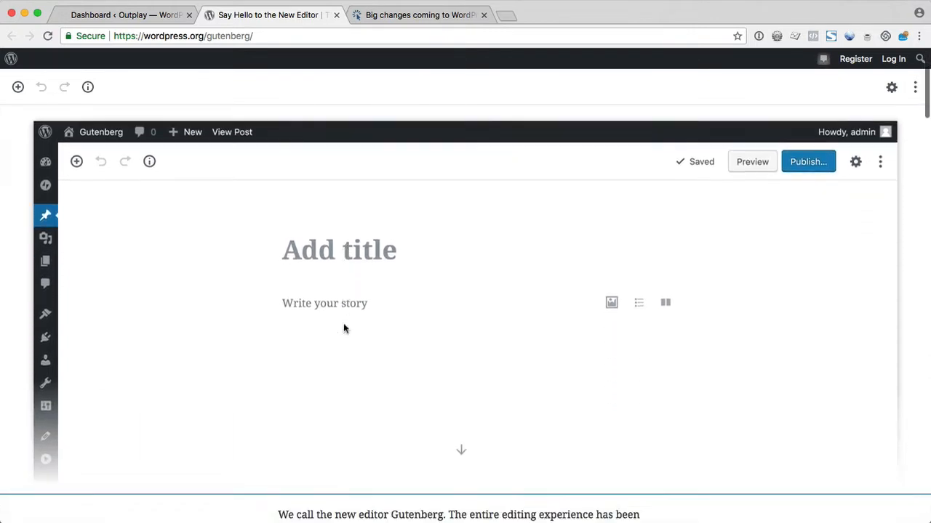
pyautogui.scroll(-3)
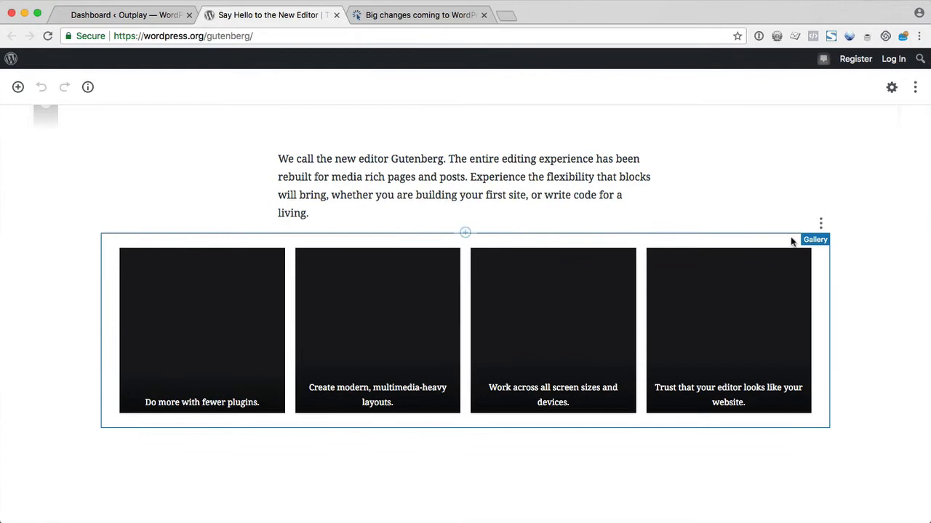
pyautogui.scroll(-3)
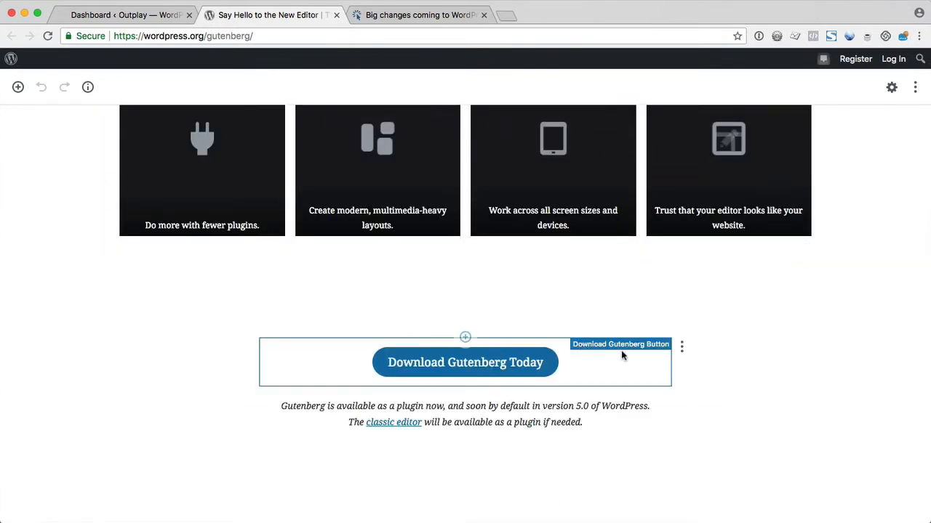
# Add an empty block below the Download Gutenberg Today button and show the block inserter list
pyautogui.click(407, 293)
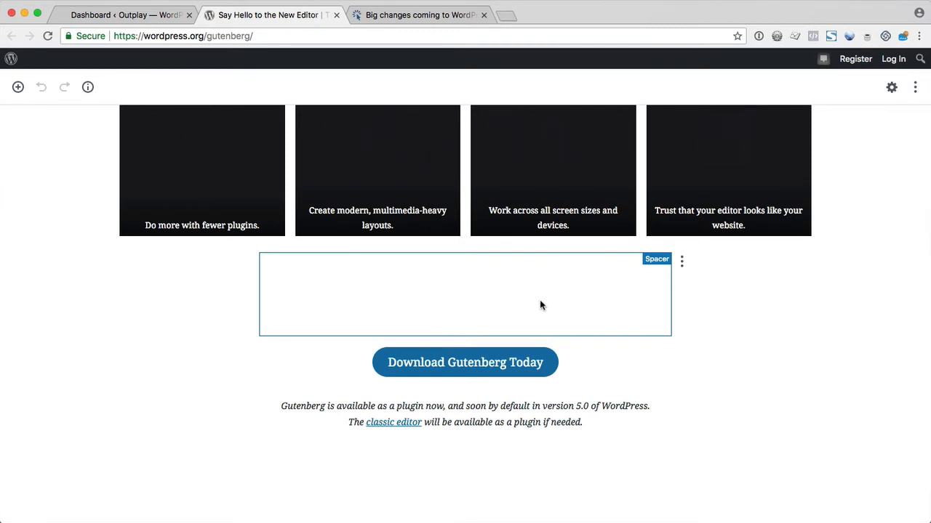
pyautogui.scroll(-3)
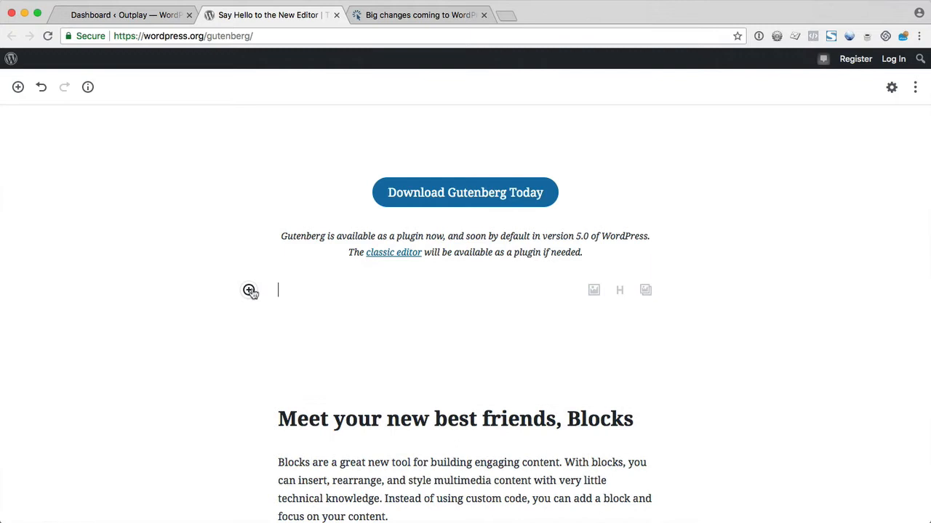
pyautogui.click(249, 291)
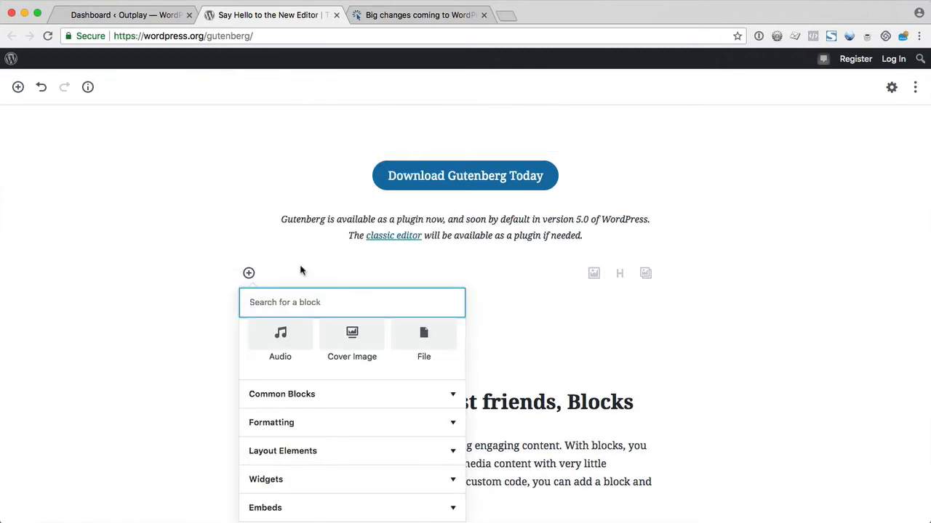
# Switch to the ClickWP 'Big changes coming to WordPress with Gutenberg' article and scroll it
pyautogui.click(420, 14)
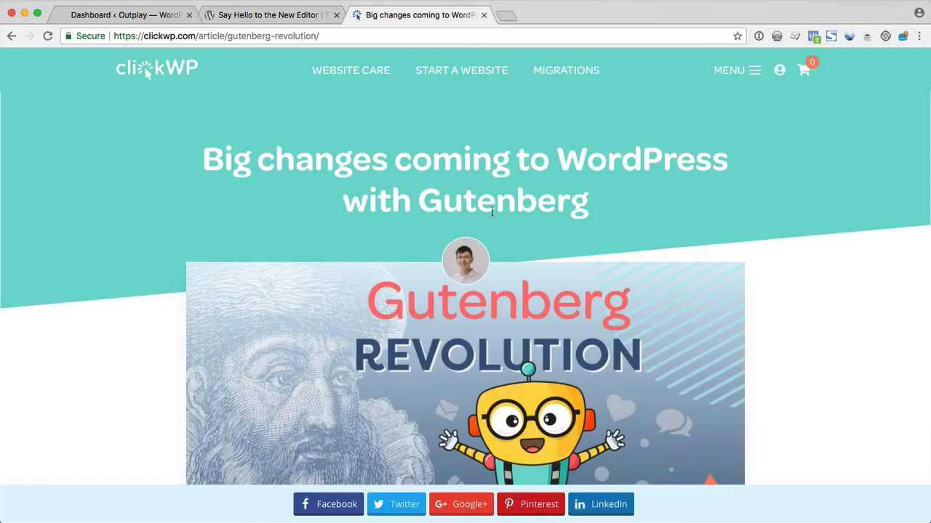
pyautogui.scroll(-3)
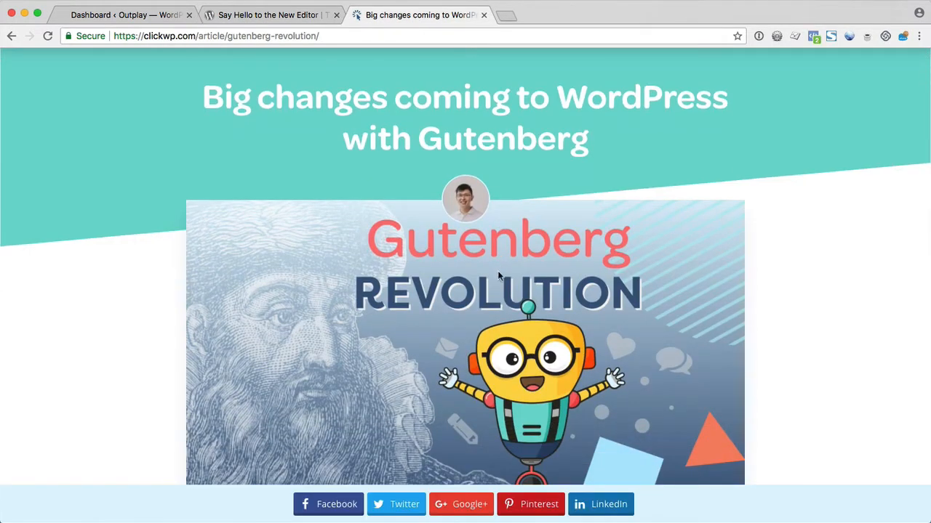
pyautogui.scroll(-3)
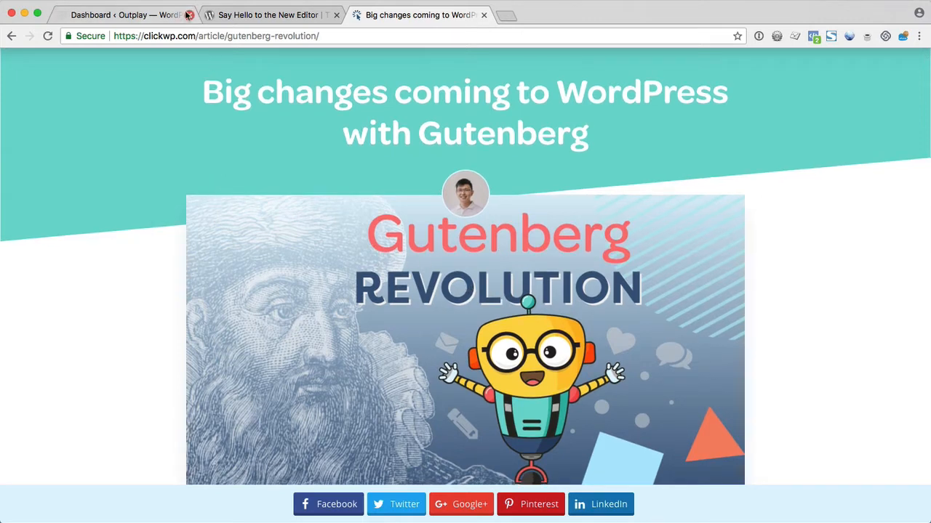
# From the dashboard, install the Gutenberg plugin and then activate it
pyautogui.click(120, 14)
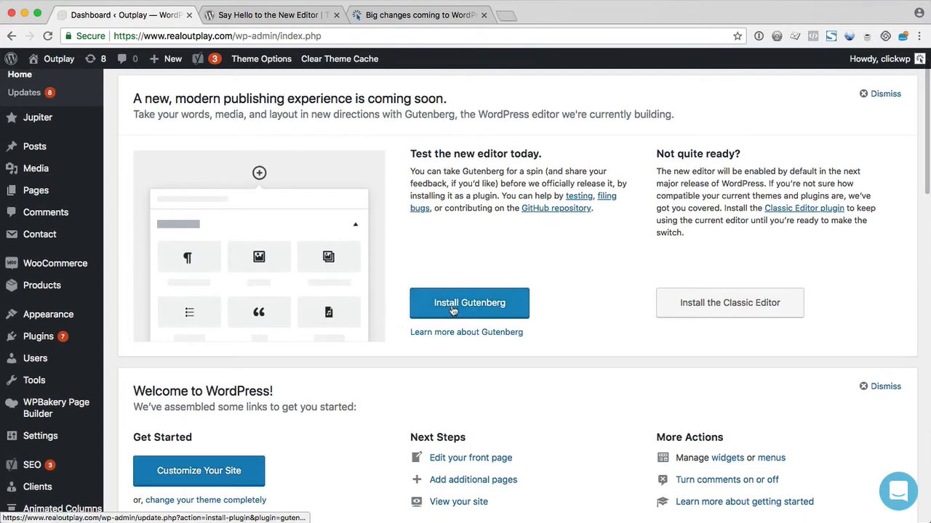
pyautogui.click(468, 302)
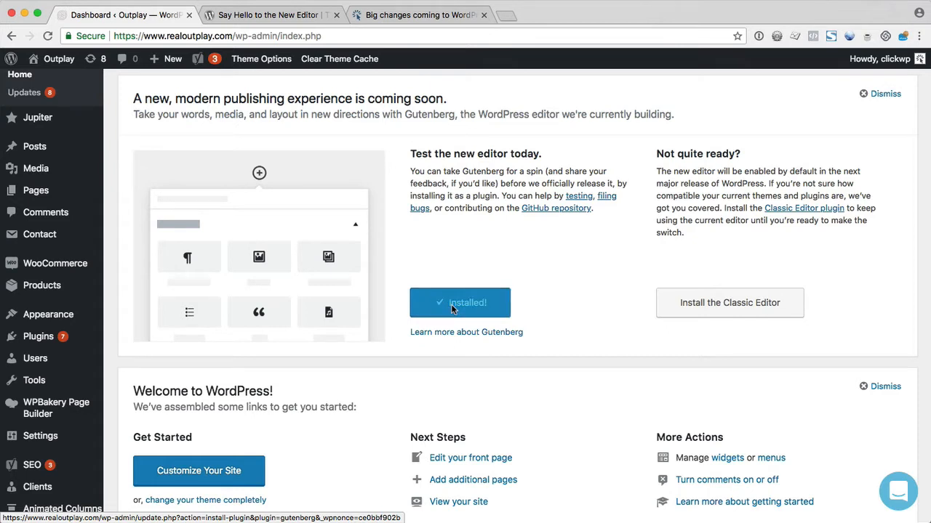
pyautogui.click(459, 303)
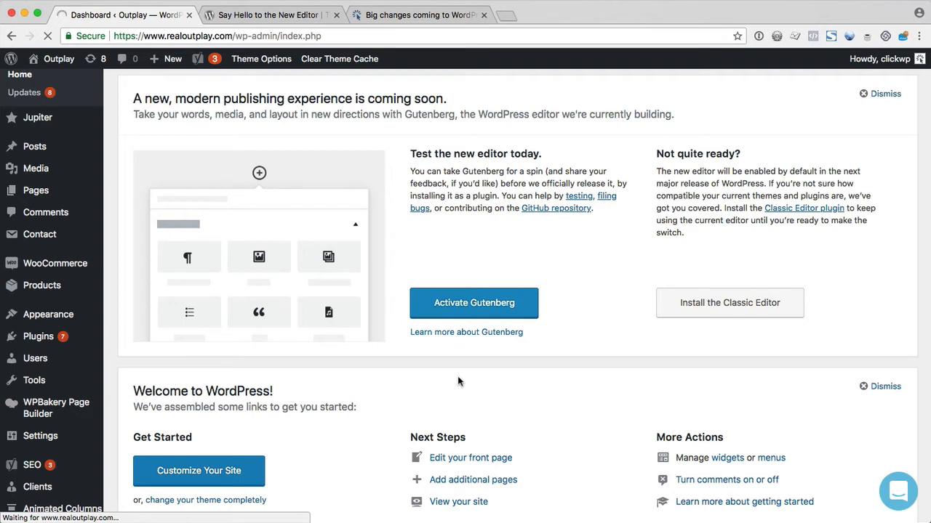
pyautogui.click(474, 302)
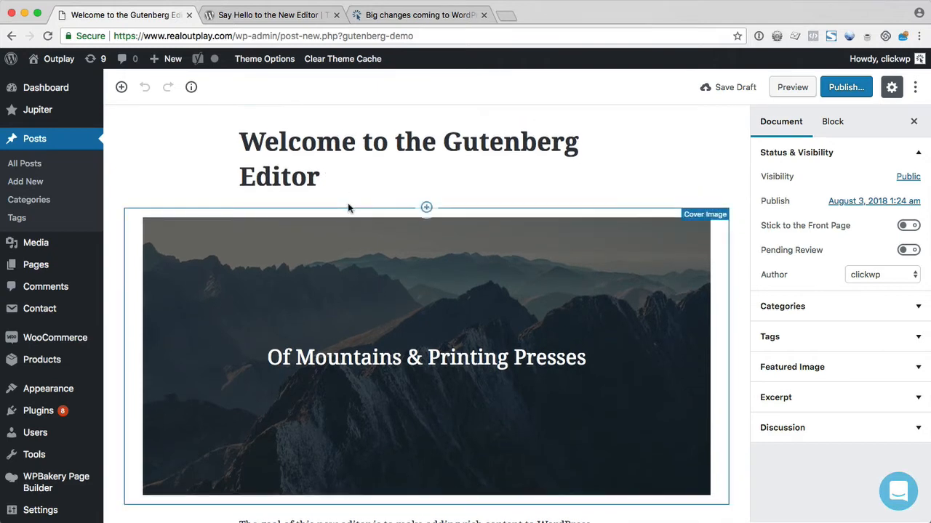
# Scroll through the Gutenberg demo post's blocks and select its title
pyautogui.scroll(-3)
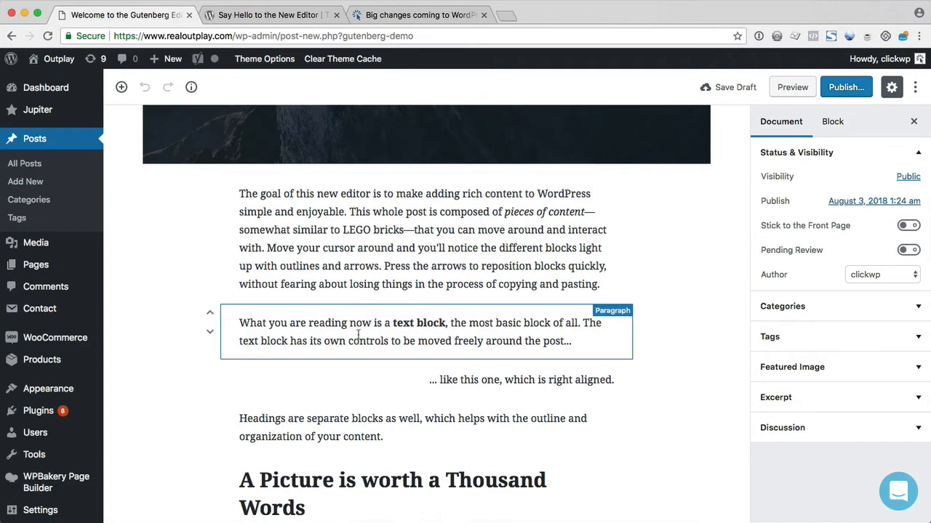
pyautogui.scroll(3)
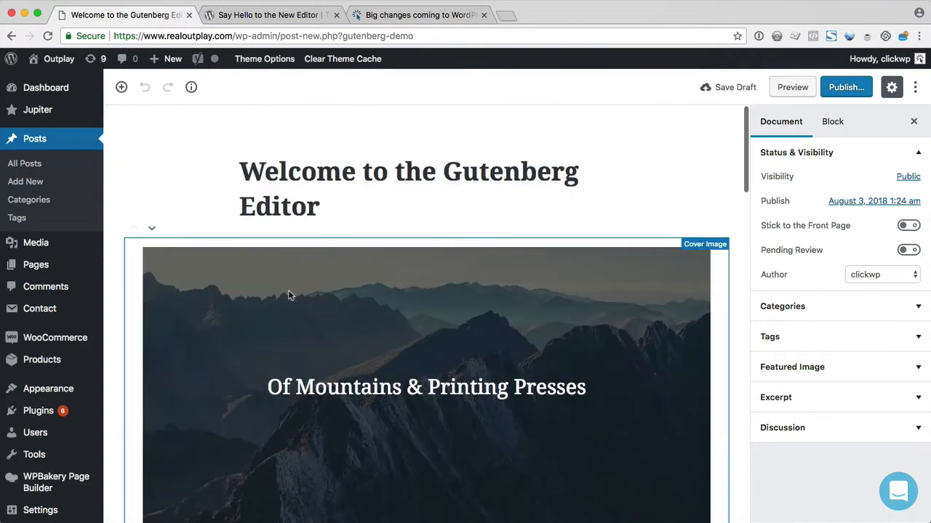
pyautogui.click(23, 163)
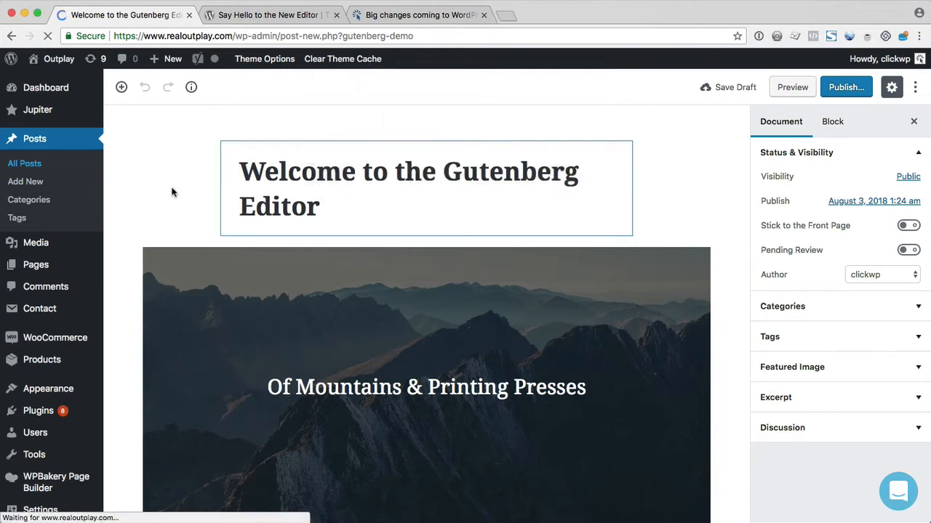
pyautogui.click(25, 163)
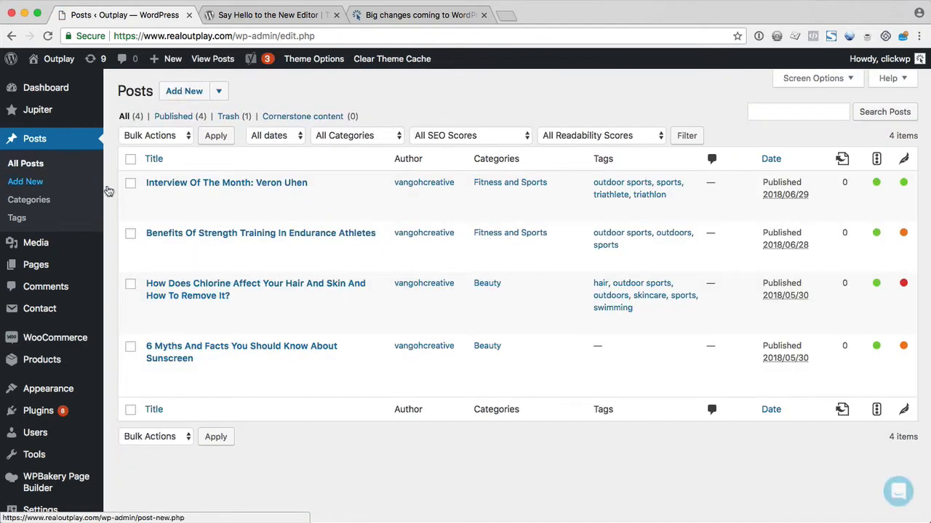
pyautogui.moveTo(241, 352)
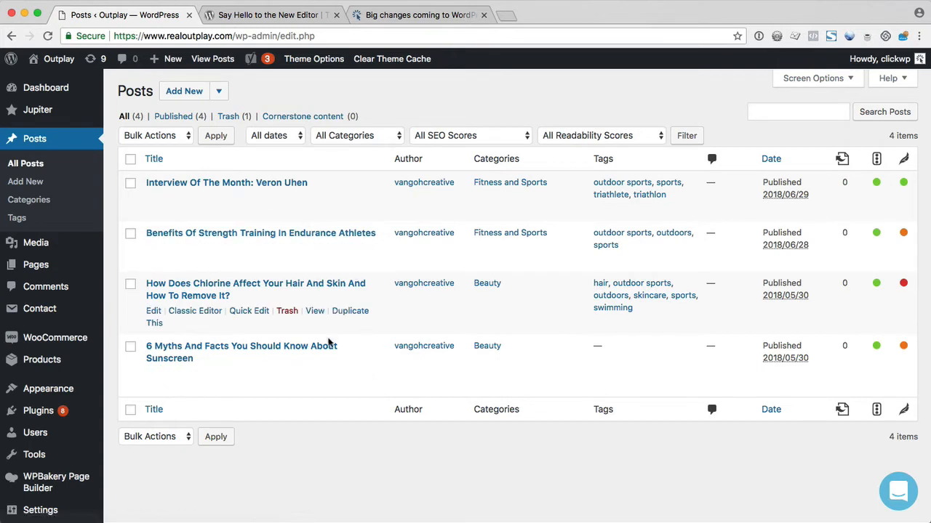
pyautogui.moveTo(285, 215)
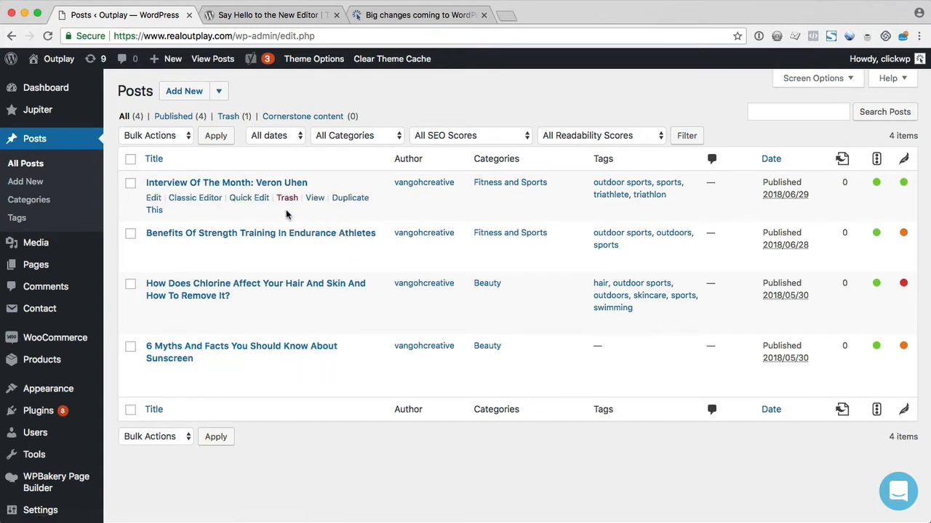
pyautogui.click(227, 184)
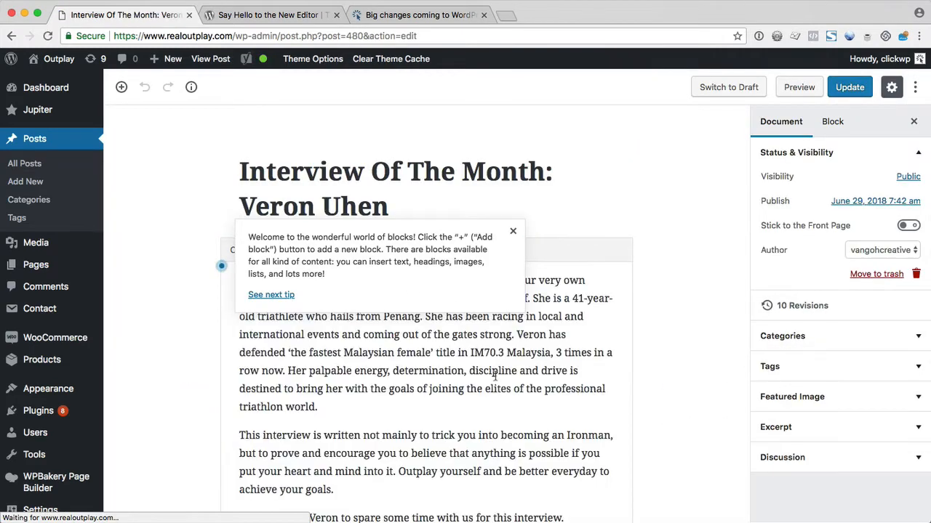
# Dismiss the welcome tip and scroll through the interview post's content
pyautogui.click(512, 232)
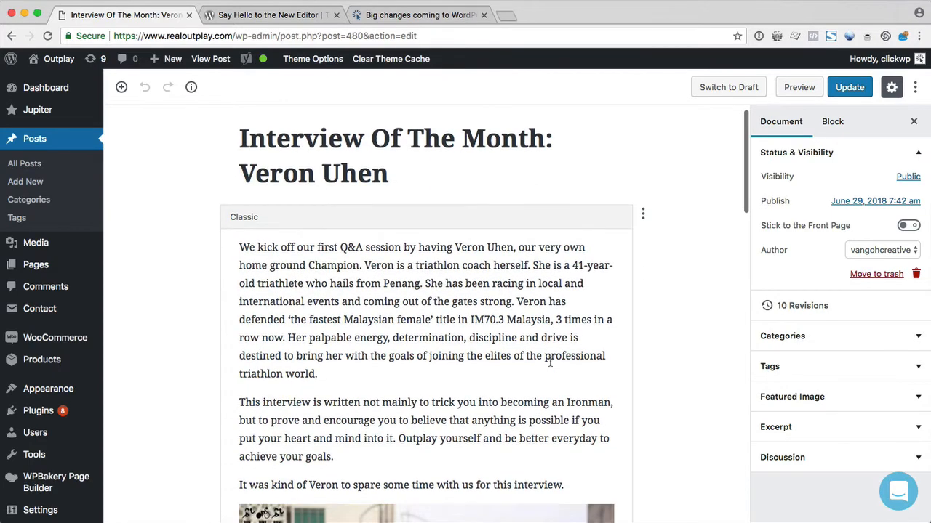
pyautogui.scroll(-3)
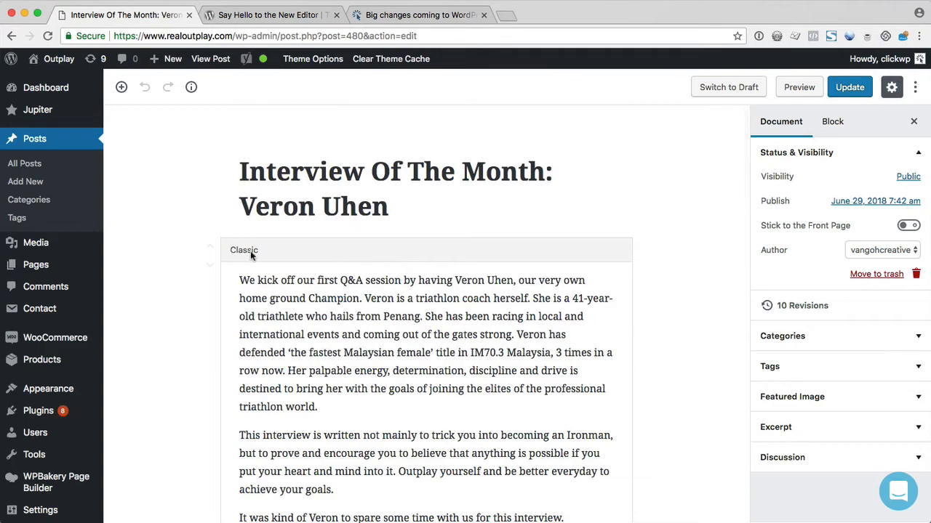
pyautogui.moveTo(273, 261)
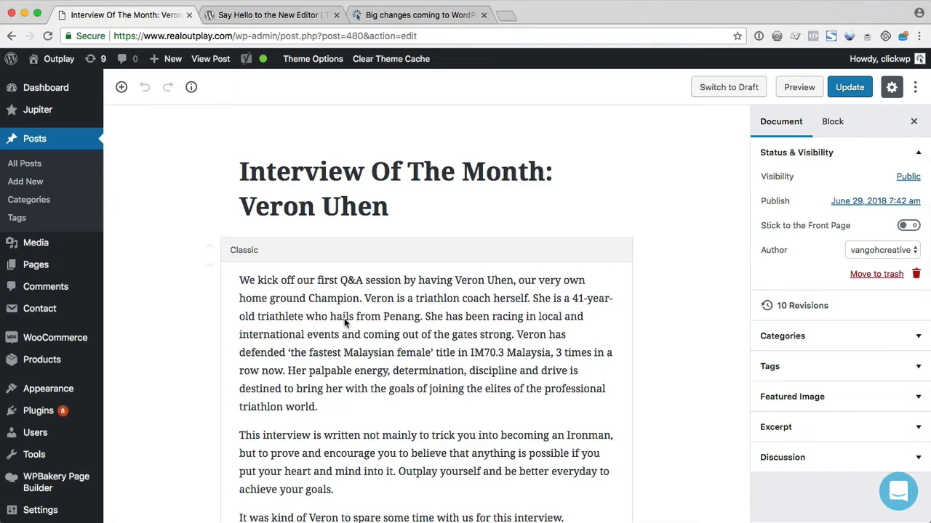
pyautogui.scroll(-3)
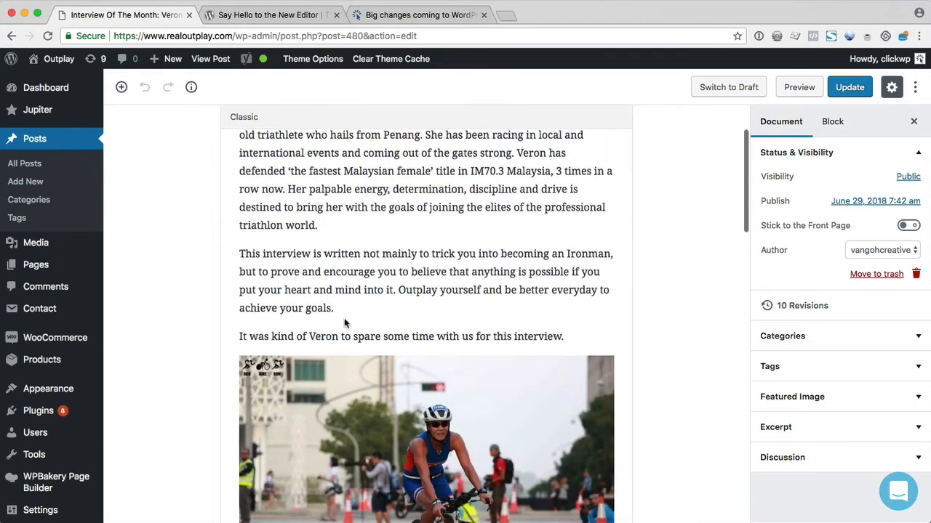
pyautogui.scroll(3)
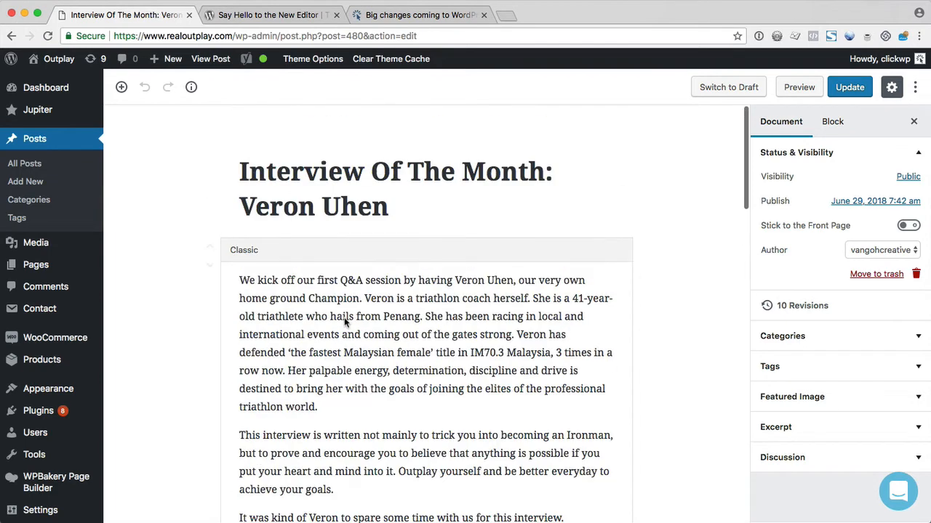
pyautogui.click(395, 189)
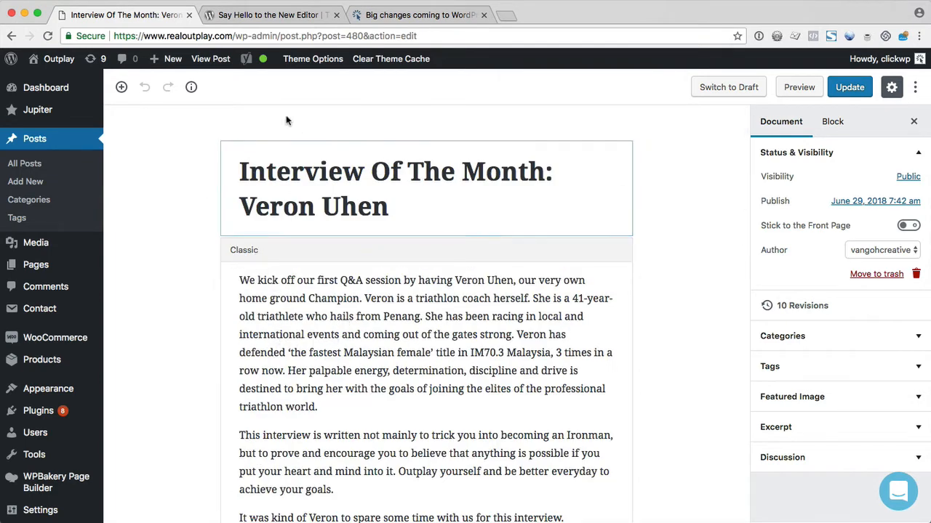
# View the live post, confirming to leave the editor without saving
pyautogui.click(209, 58)
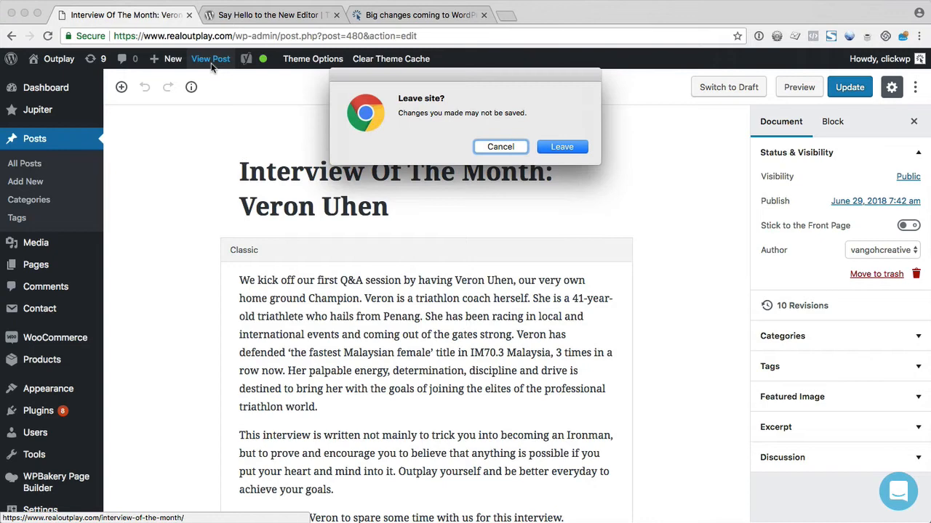
pyautogui.click(561, 145)
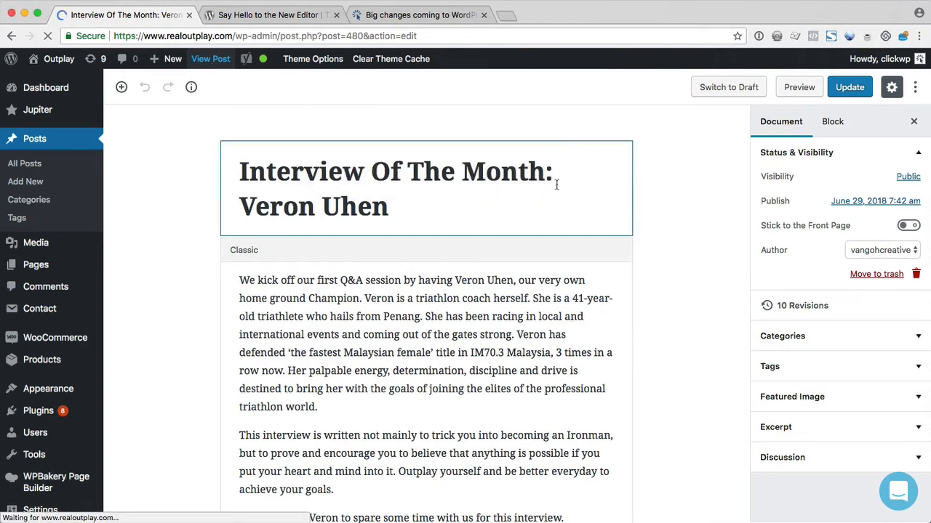
pyautogui.click(209, 58)
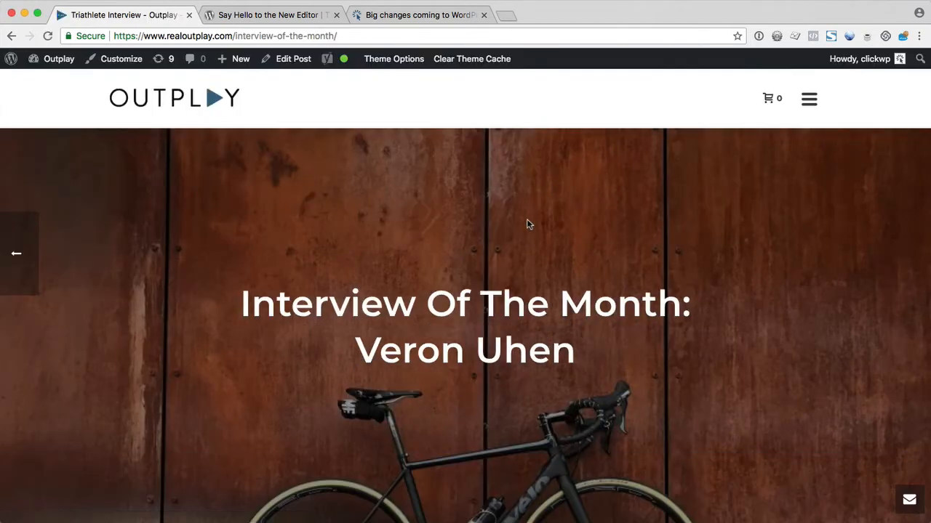
pyautogui.scroll(-3)
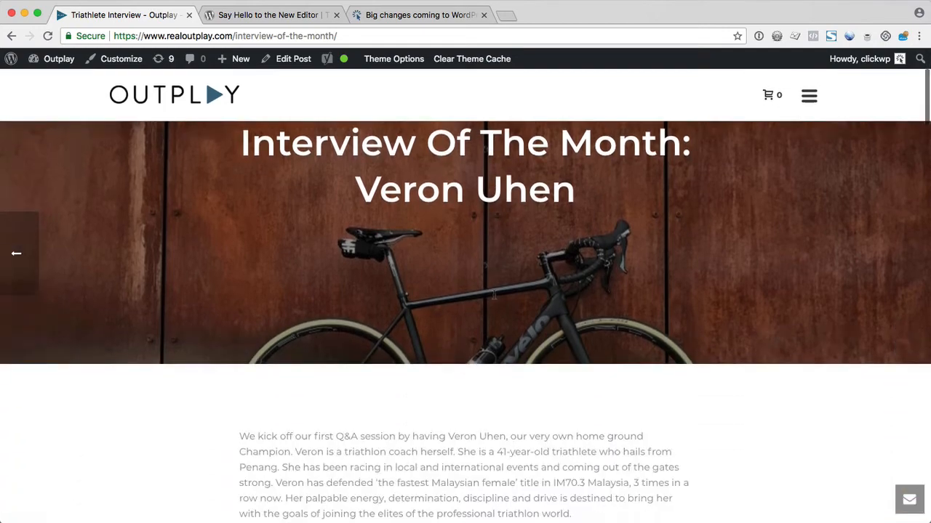
pyautogui.scroll(-3)
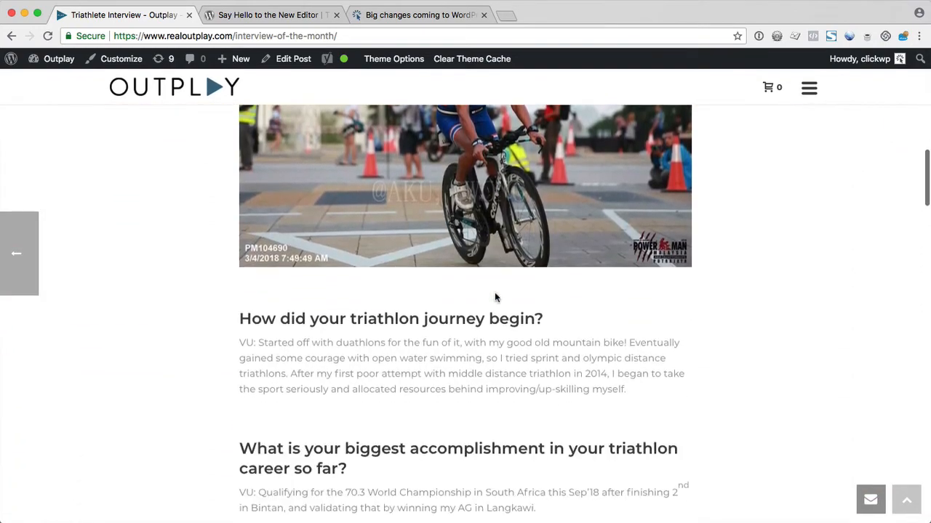
pyautogui.scroll(-3)
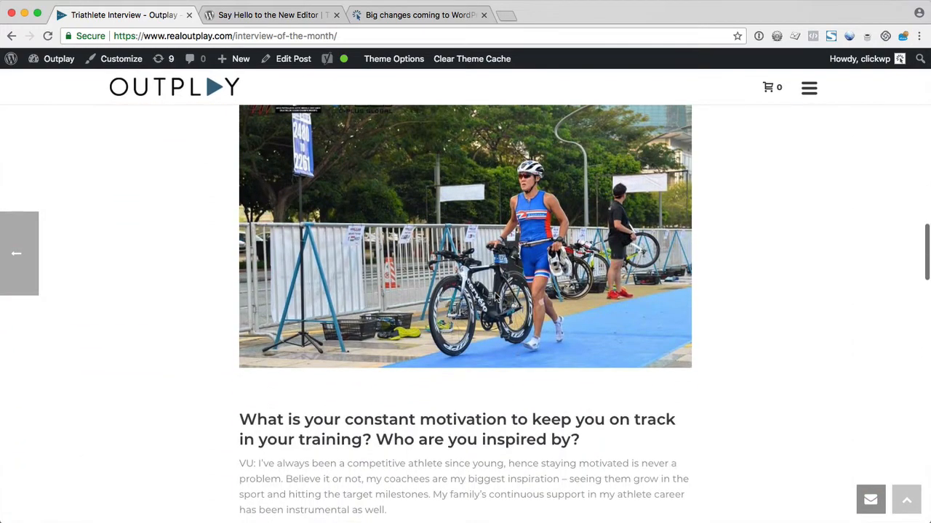
pyautogui.scroll(-3)
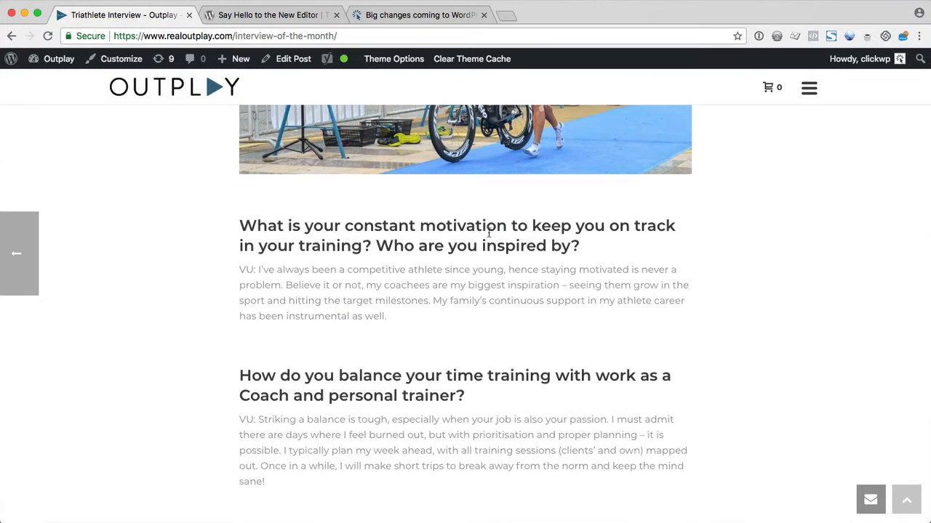
pyautogui.moveTo(404, 221)
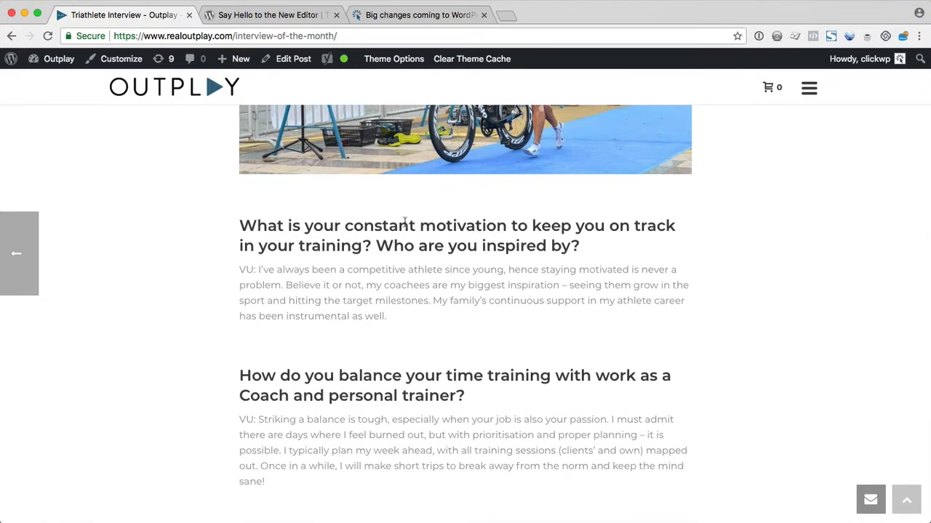
pyautogui.click(293, 58)
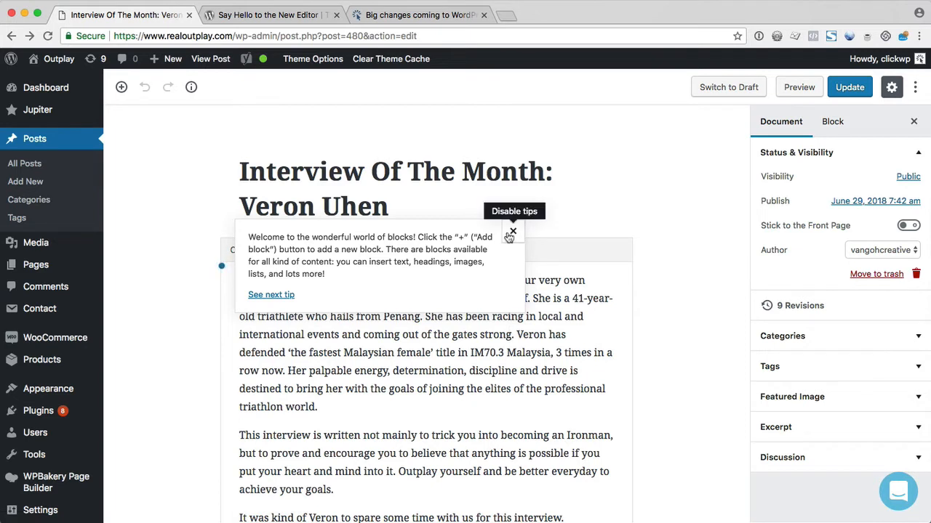
# Dismiss the tip and convert the Classic block's content into separate blocks
pyautogui.click(512, 232)
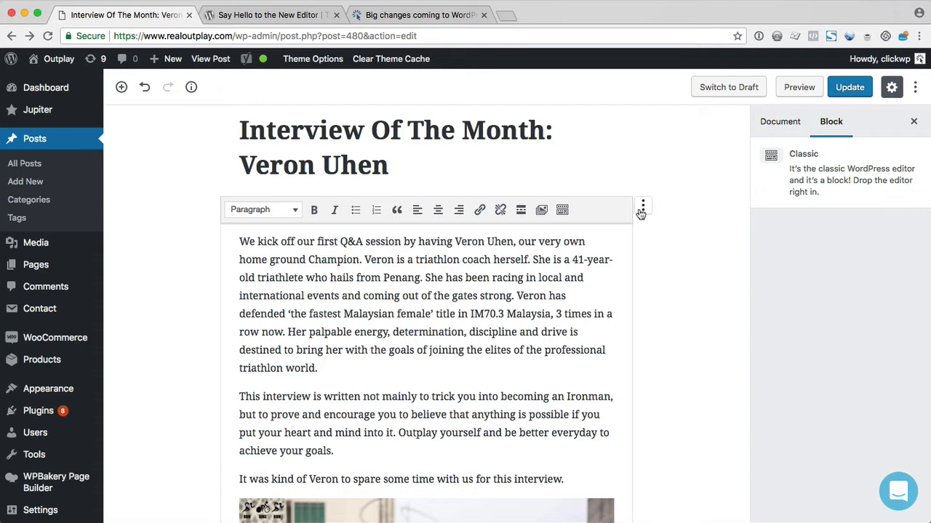
pyautogui.click(643, 207)
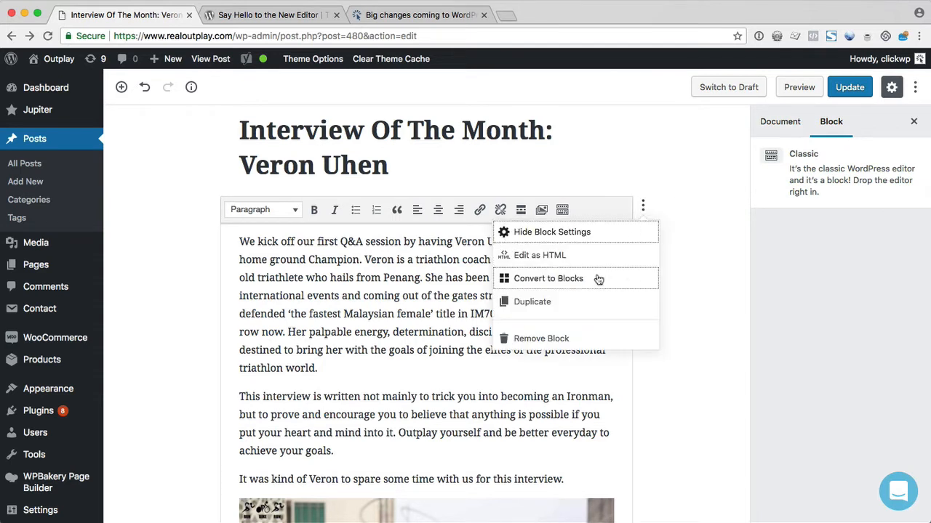
pyautogui.moveTo(593, 283)
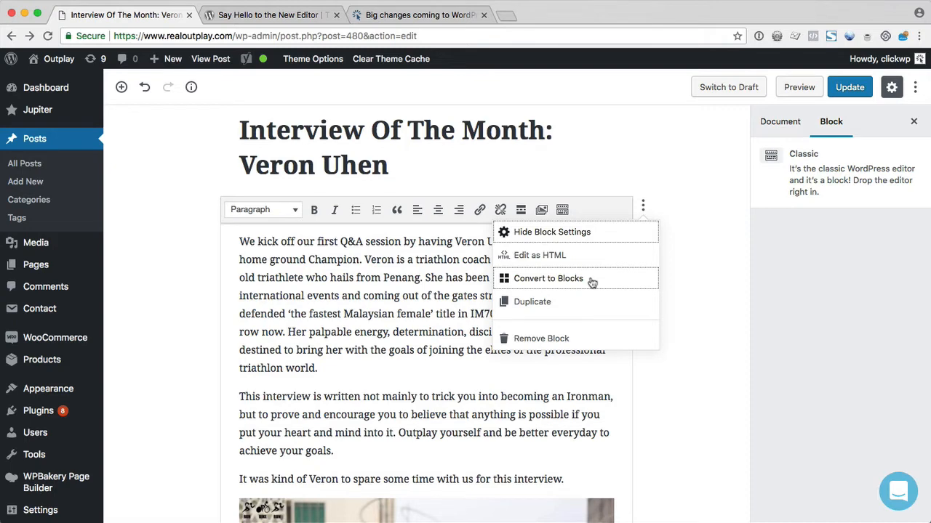
pyautogui.click(548, 280)
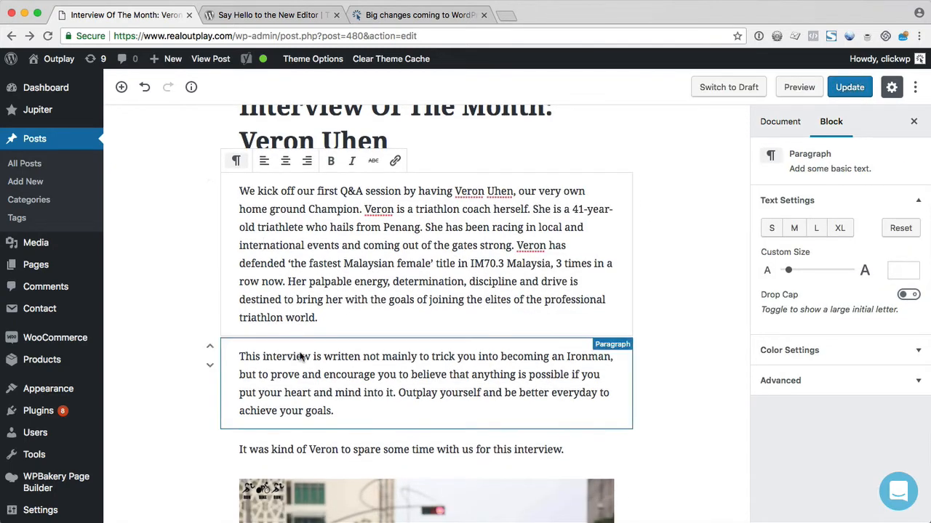
# Select the answer paragraph and move it one block lower beneath its heading
pyautogui.scroll(-3)
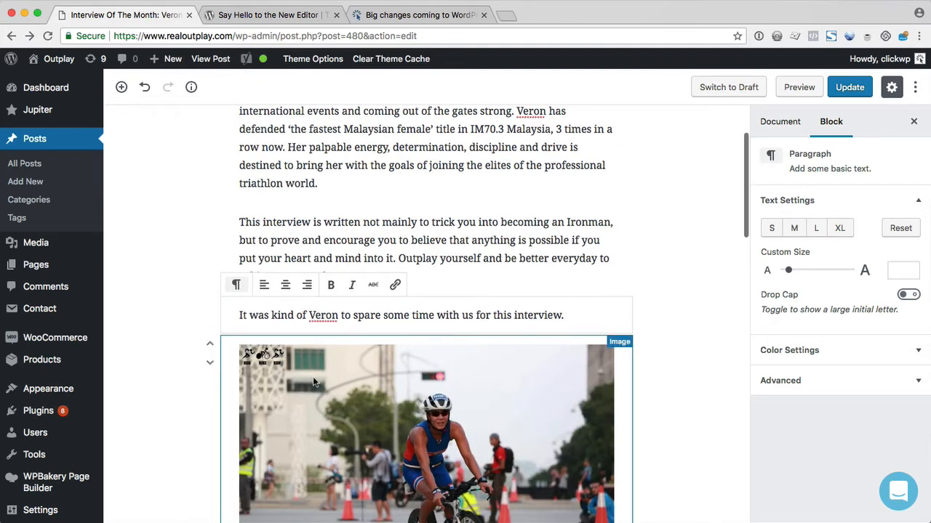
pyautogui.click(425, 433)
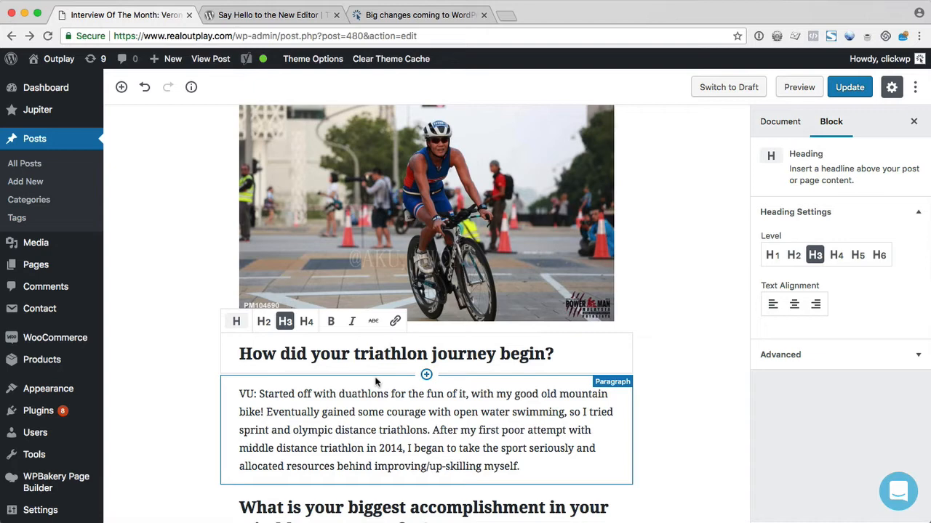
pyautogui.scroll(-3)
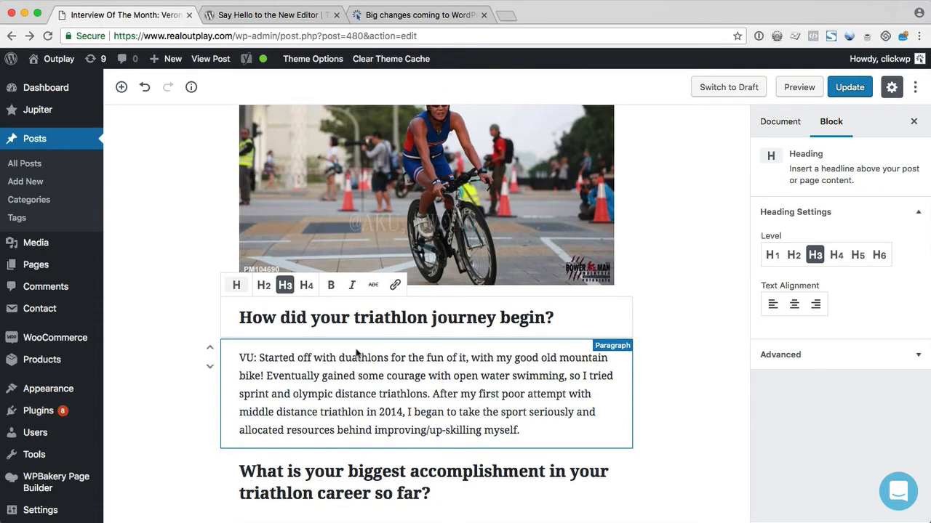
pyautogui.moveTo(210, 366)
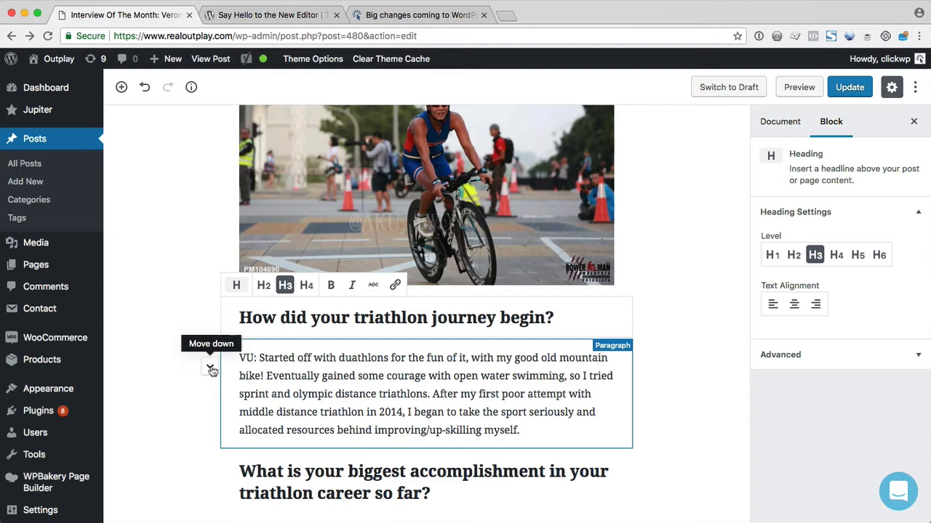
pyautogui.click(425, 393)
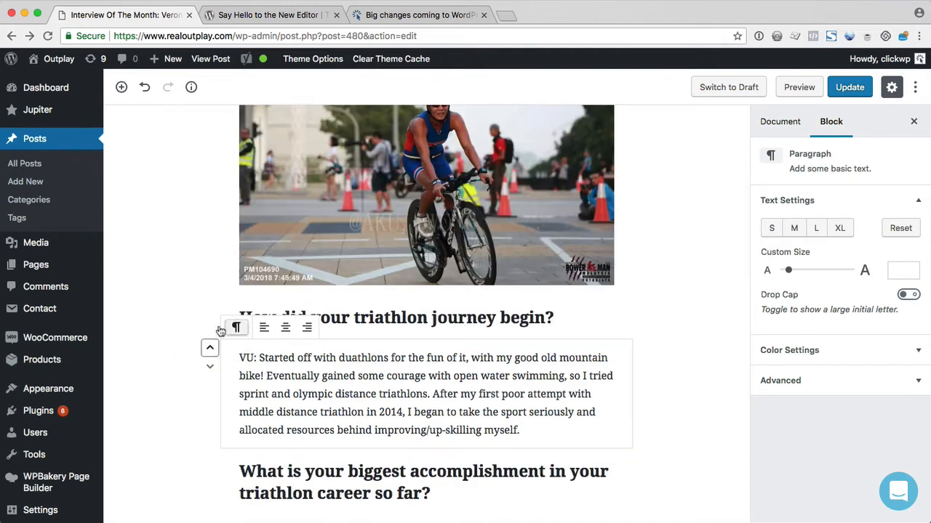
# Undo the duplicated 'How did your triathlon journey begin?' heading so it appears once
pyautogui.click(780, 122)
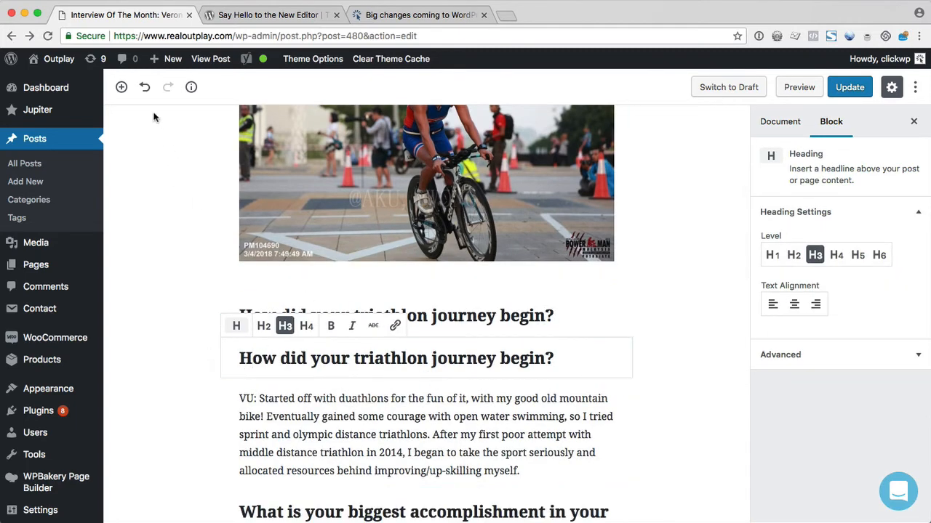
pyautogui.click(780, 123)
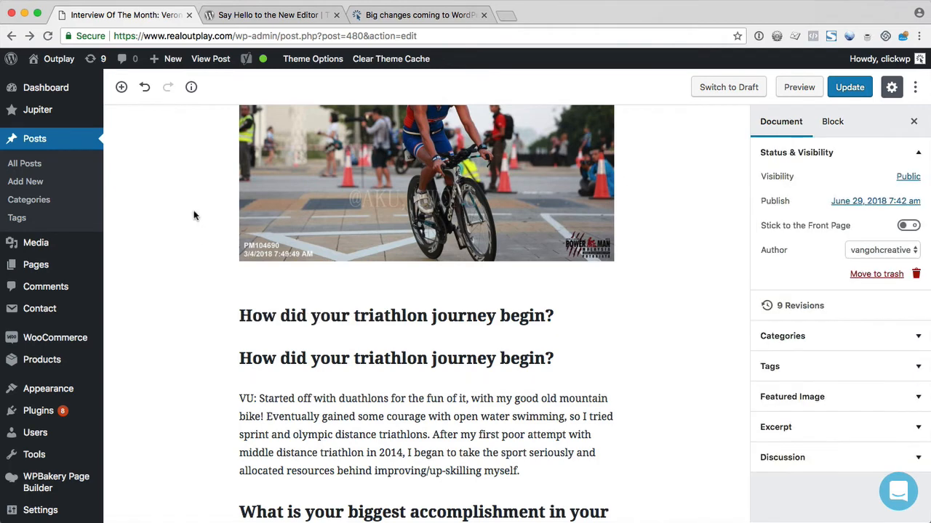
pyautogui.click(144, 87)
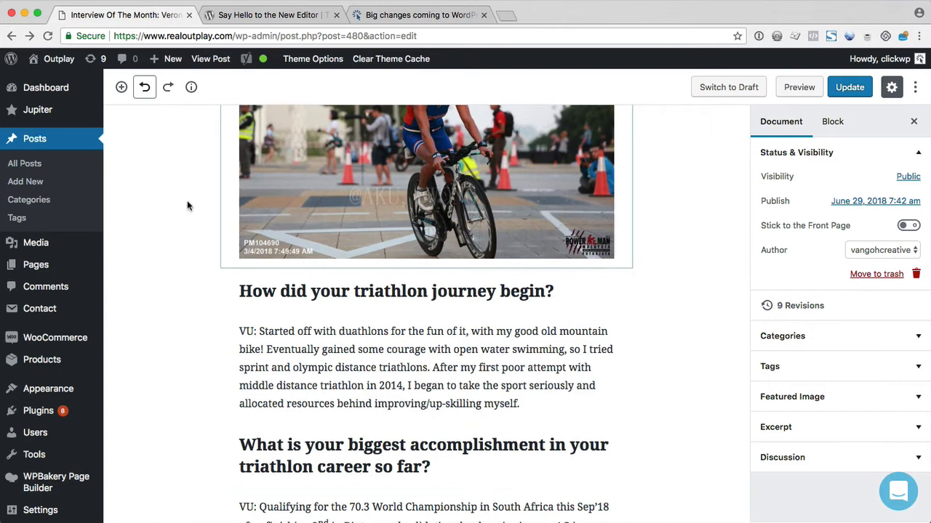
pyautogui.moveTo(373, 273)
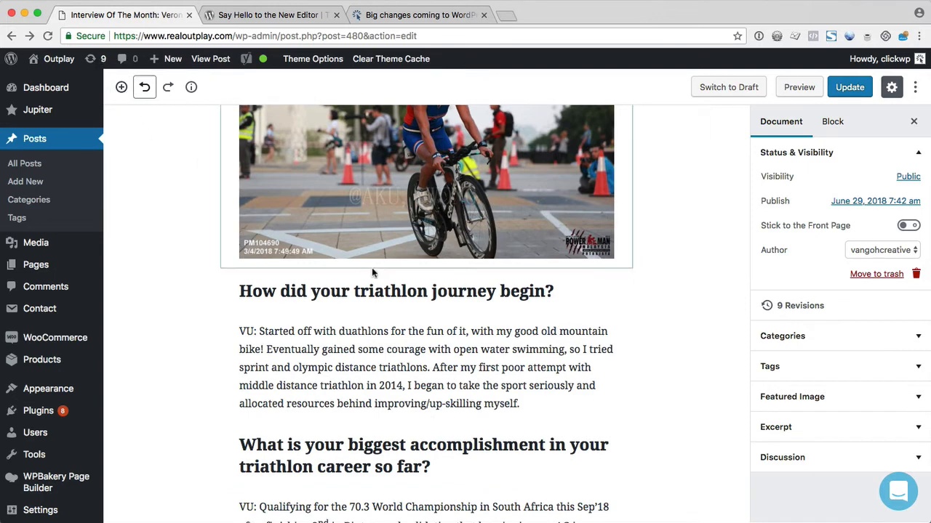
pyautogui.click(425, 366)
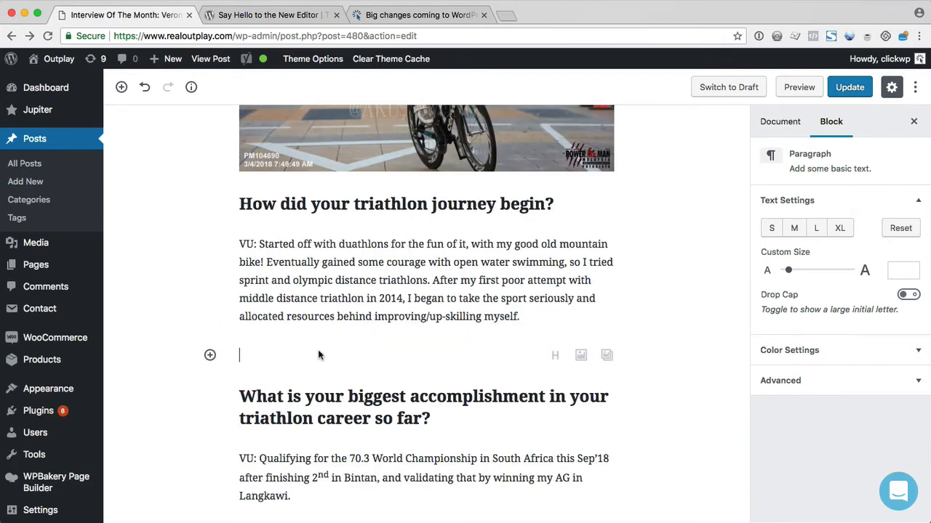
pyautogui.click(313, 279)
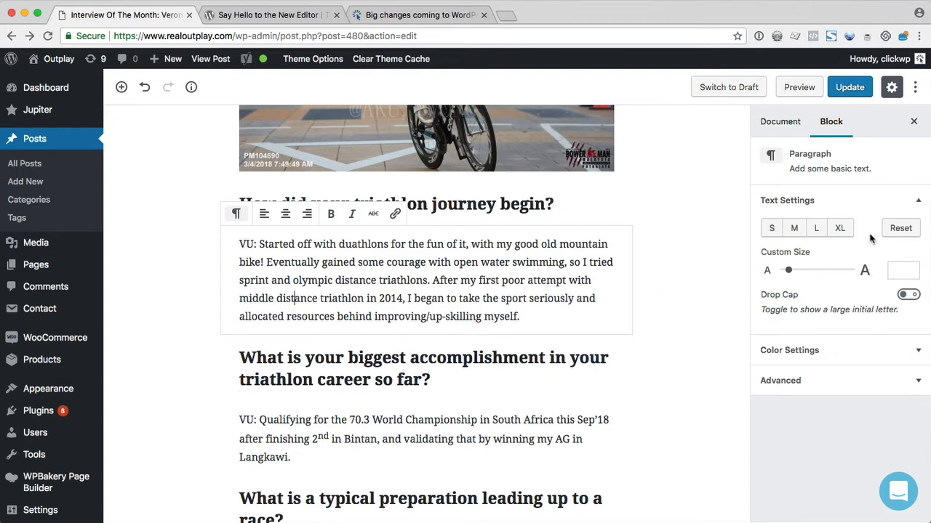
pyautogui.click(788, 349)
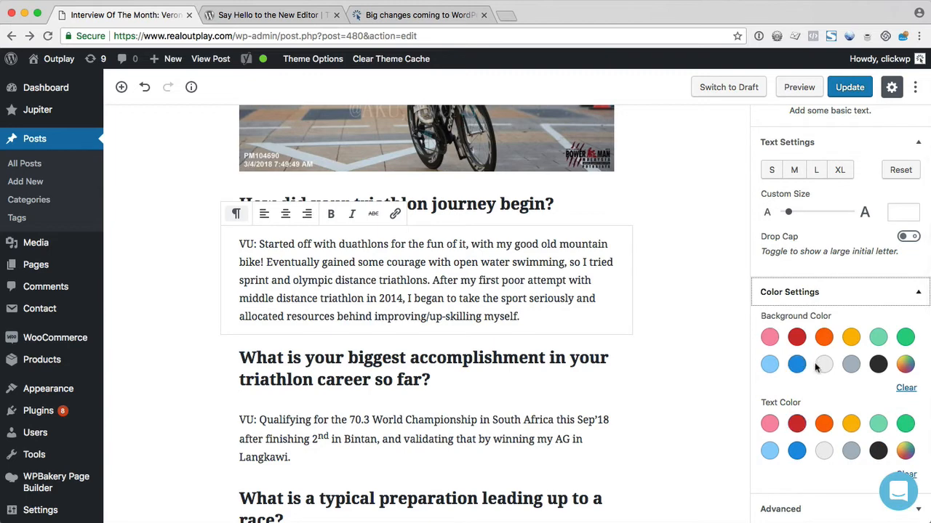
pyautogui.click(797, 317)
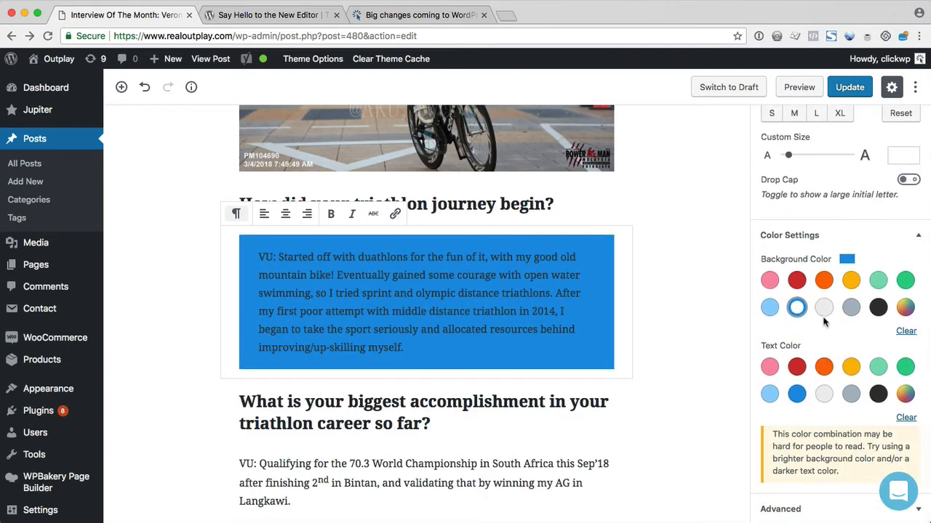
pyautogui.click(906, 332)
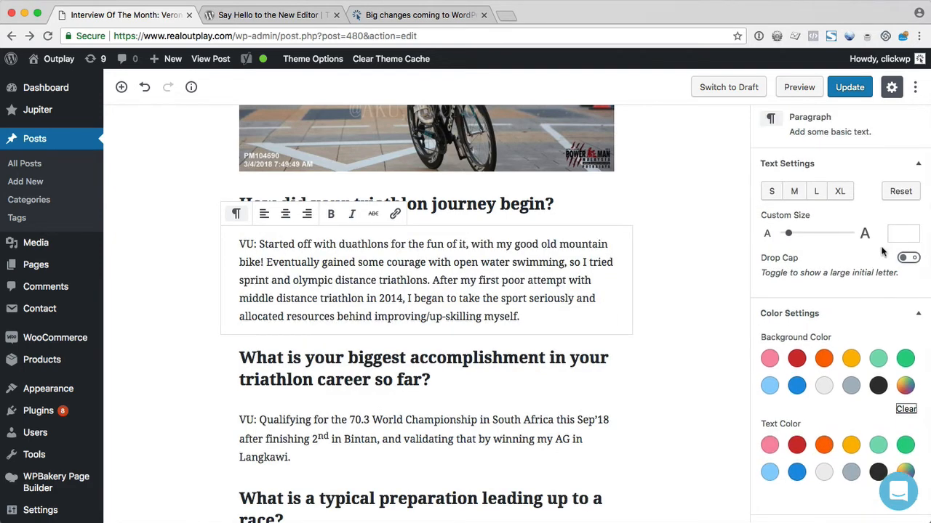
pyautogui.click(908, 257)
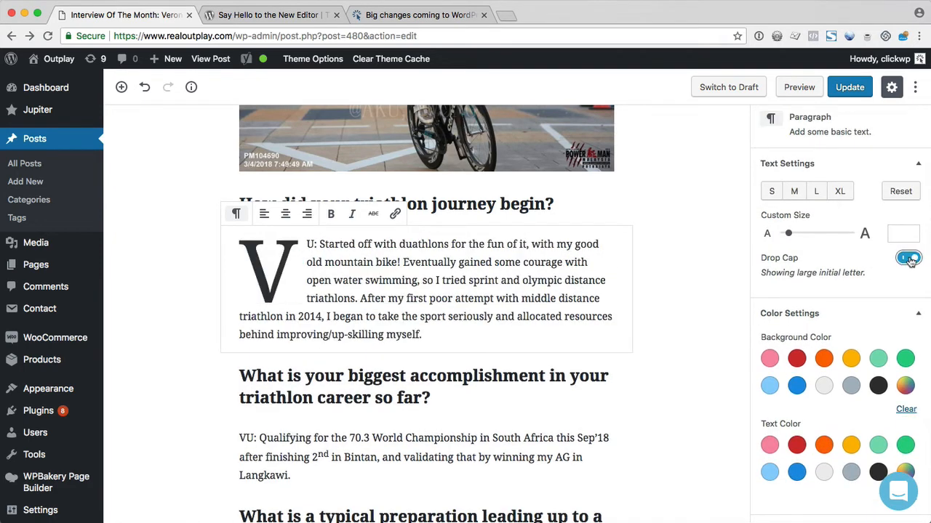
pyautogui.click(907, 257)
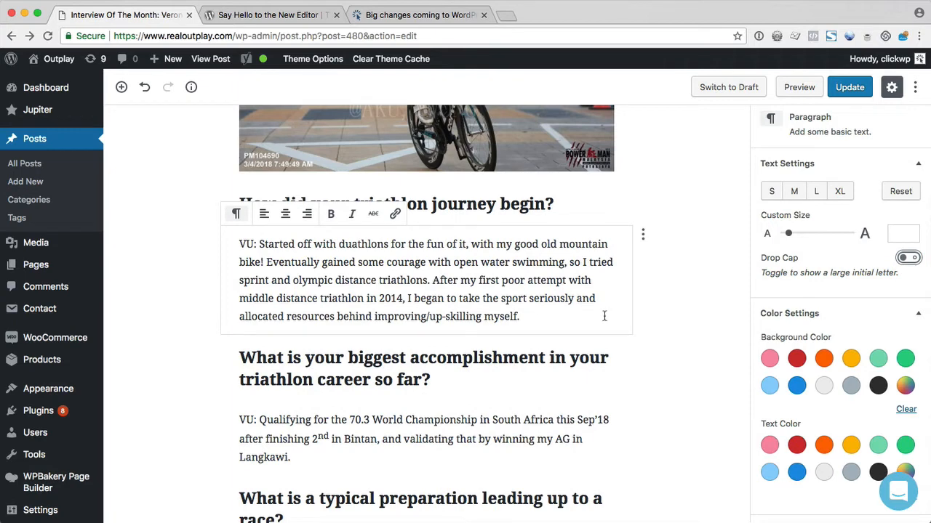
pyautogui.moveTo(718, 294)
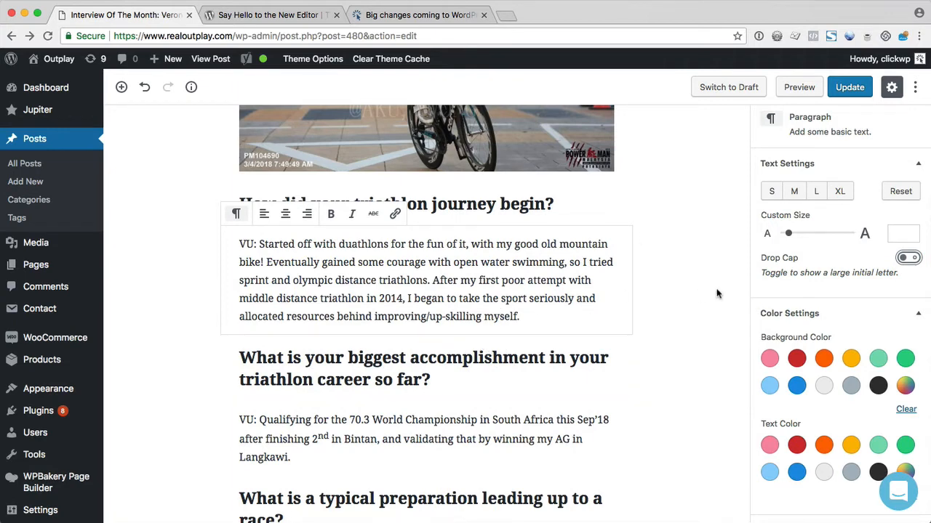
# Update the interview post and return to the list of all posts
pyautogui.click(849, 88)
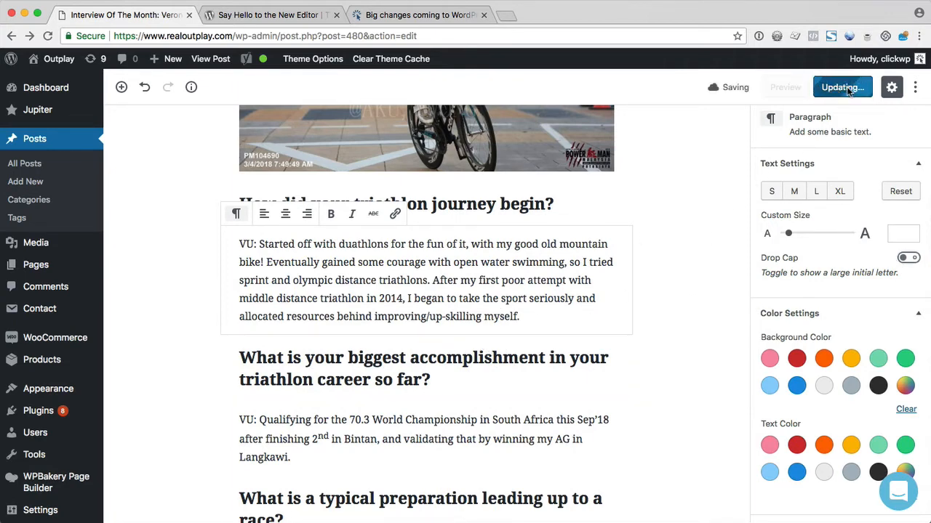
pyautogui.click(840, 88)
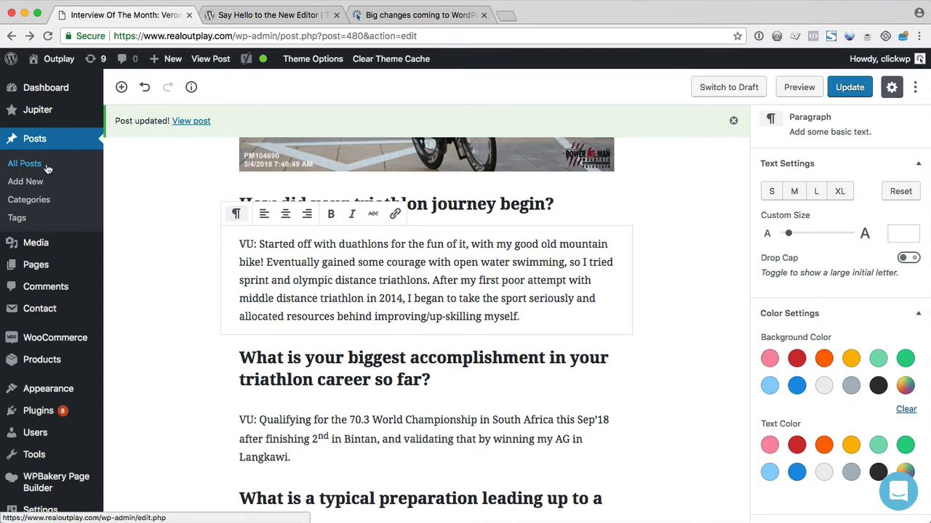
pyautogui.click(25, 163)
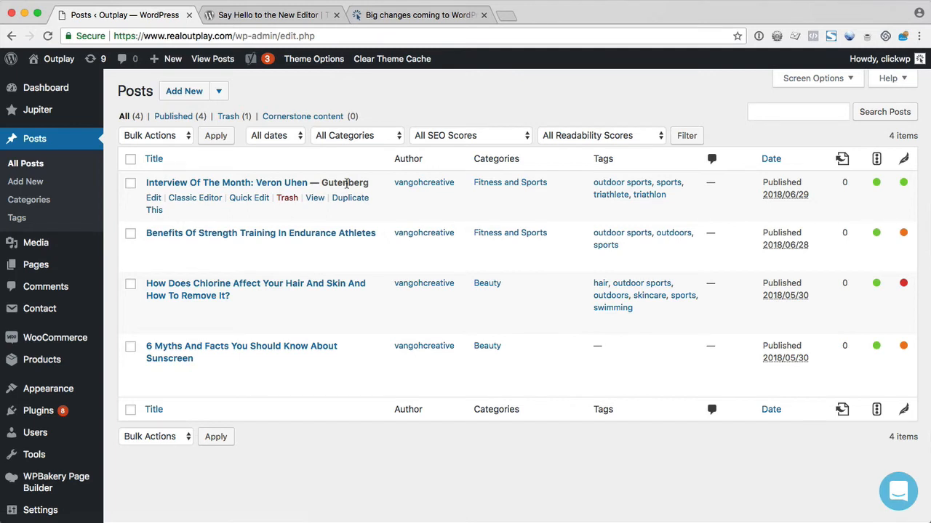
pyautogui.moveTo(347, 192)
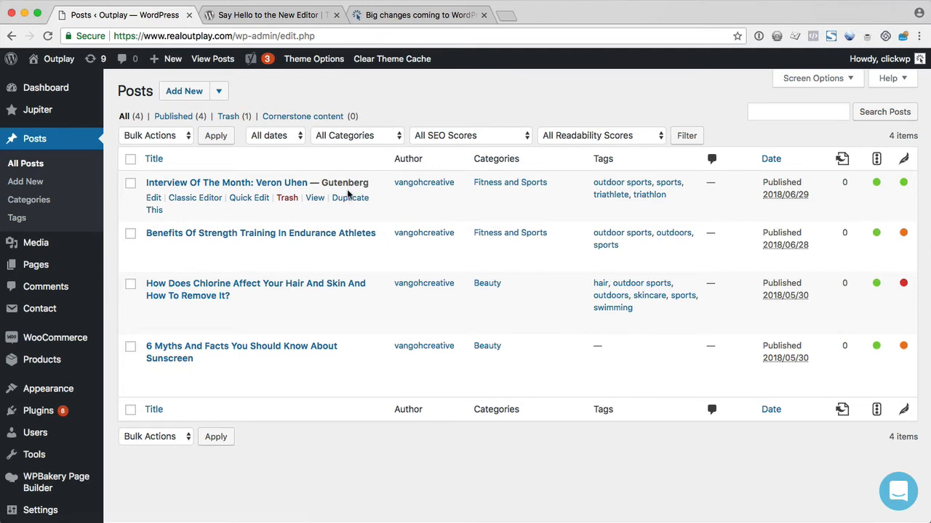
pyautogui.moveTo(361, 323)
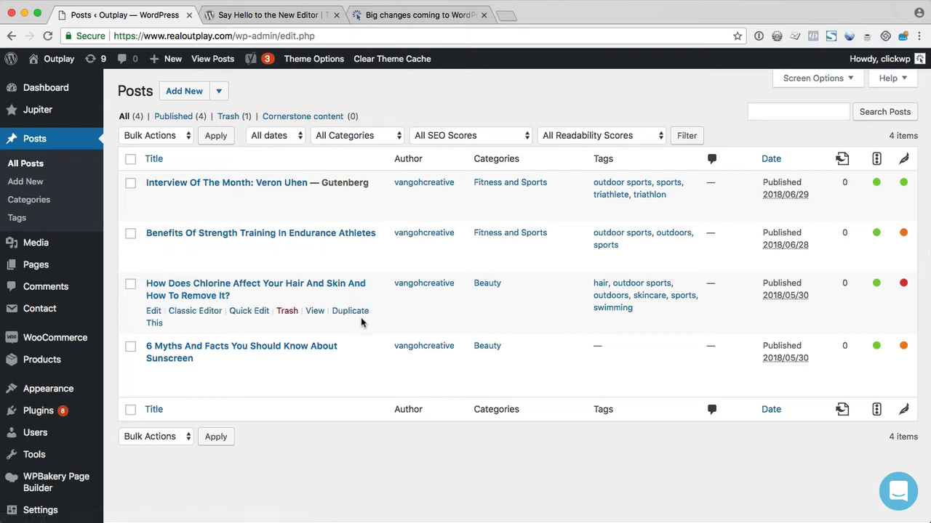
pyautogui.moveTo(372, 349)
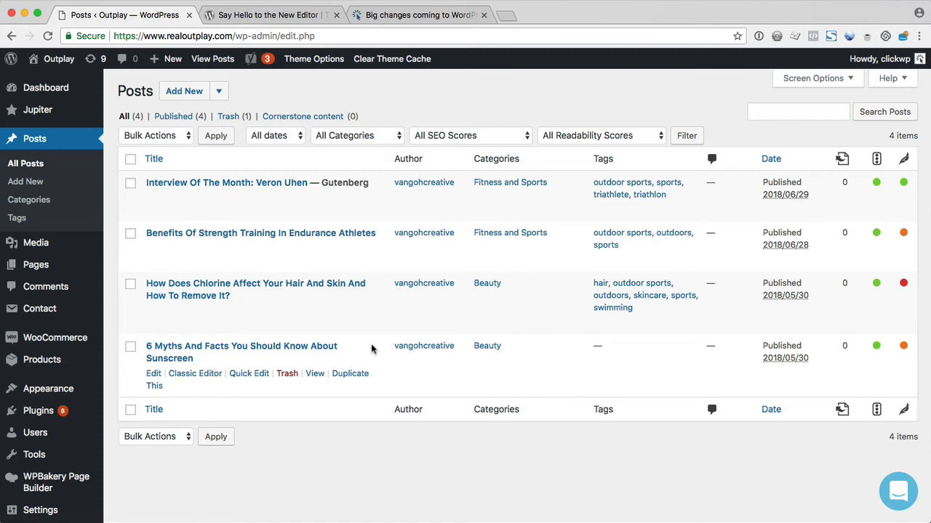
pyautogui.moveTo(270, 256)
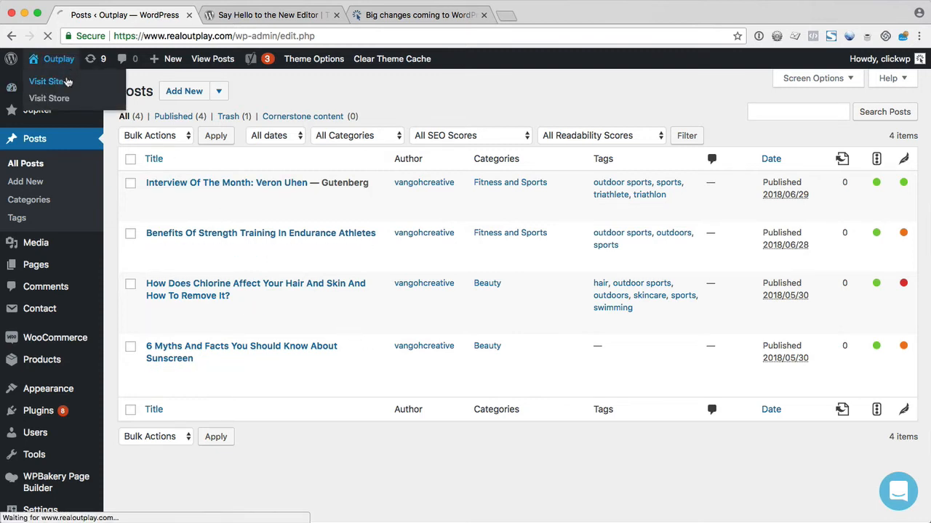
# Go to the public Outplay site from the admin site-name menu
pyautogui.click(46, 81)
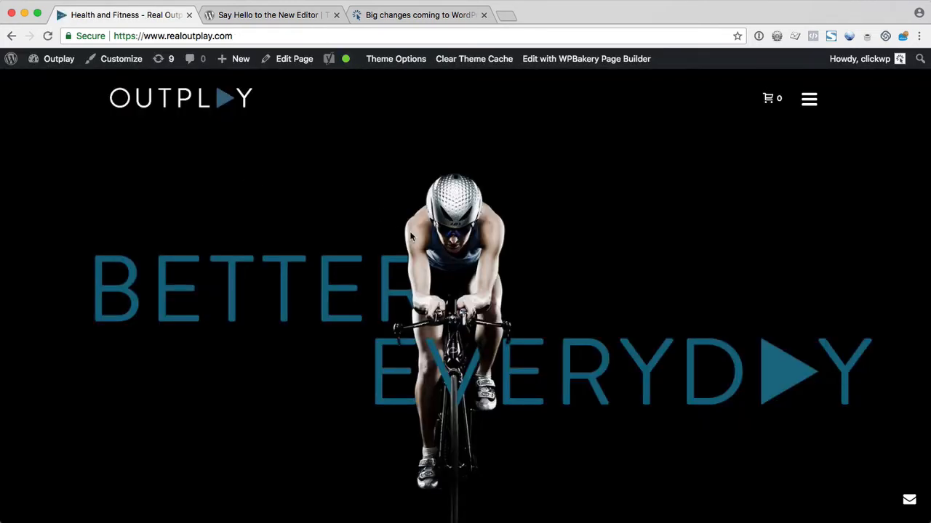
pyautogui.moveTo(416, 249)
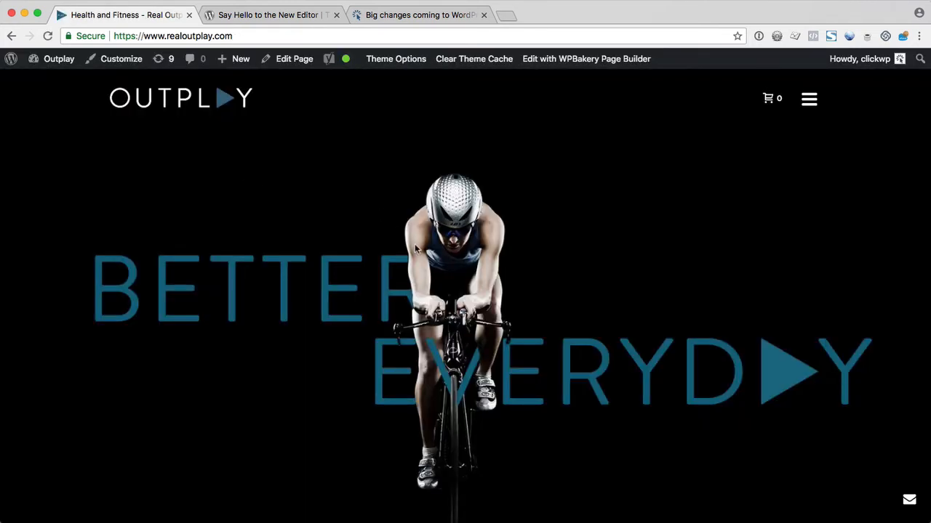
pyautogui.moveTo(452, 273)
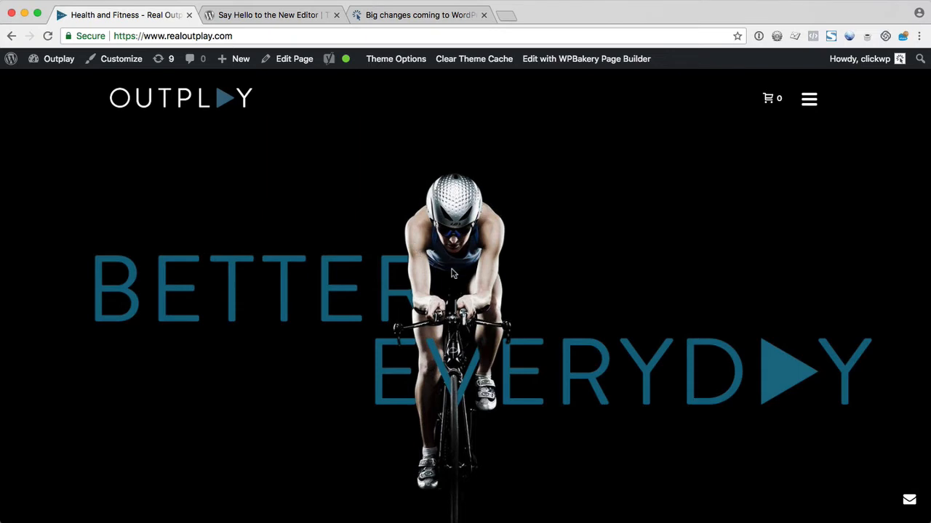
# Scroll through the homepage's product and solutions sections and back to the top hero
pyautogui.scroll(-3)
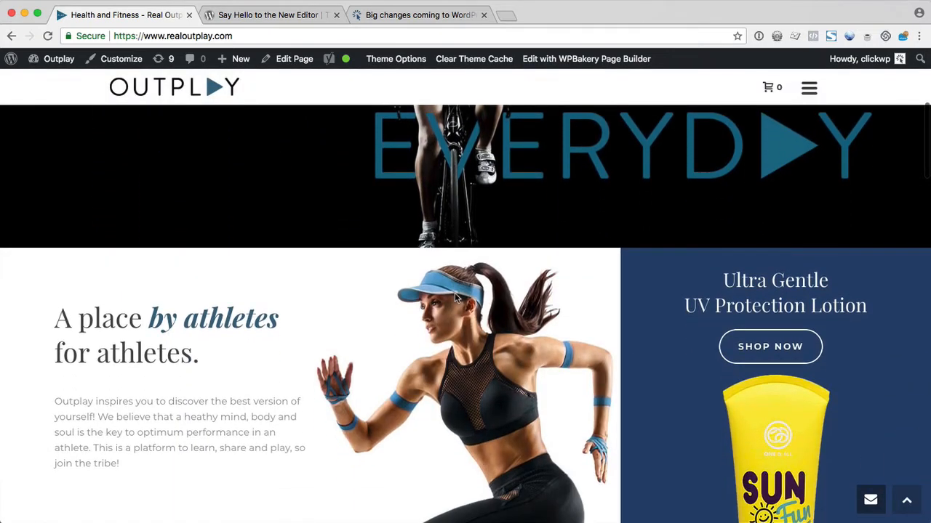
pyautogui.scroll(-3)
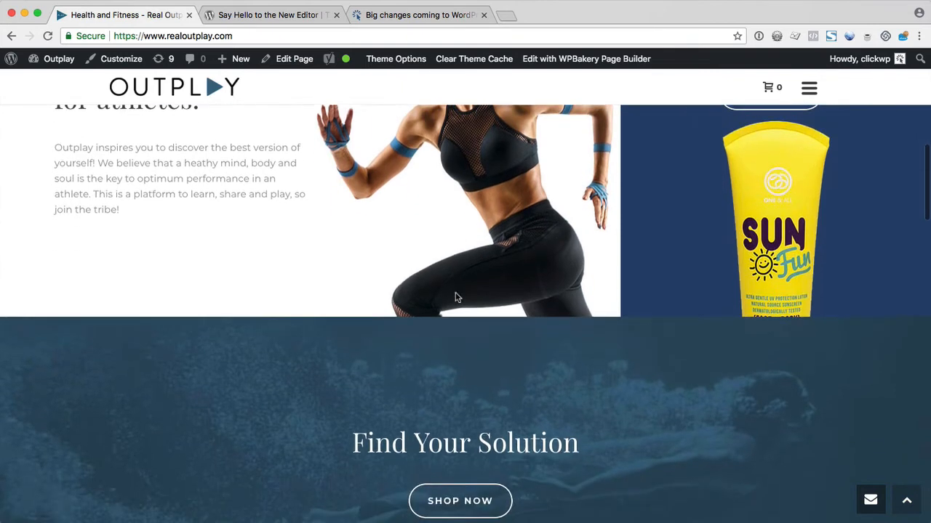
pyautogui.scroll(-3)
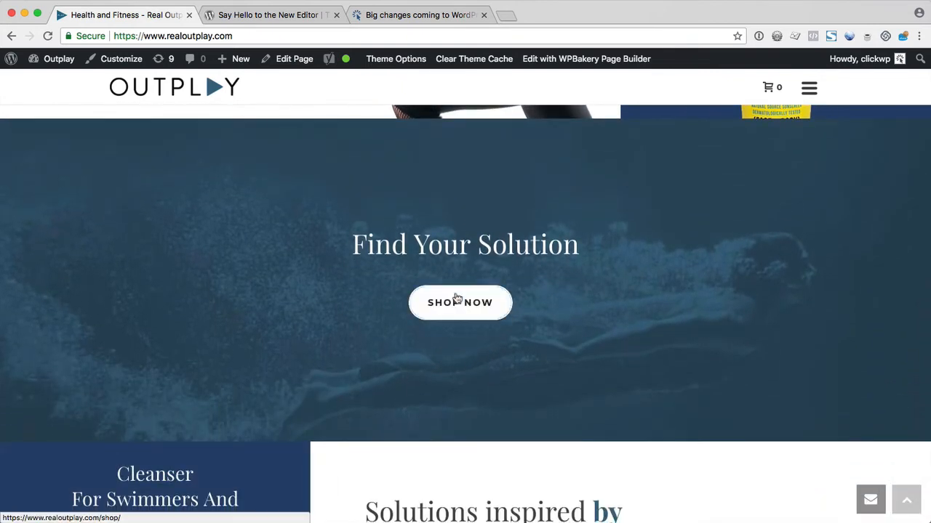
pyautogui.moveTo(364, 327)
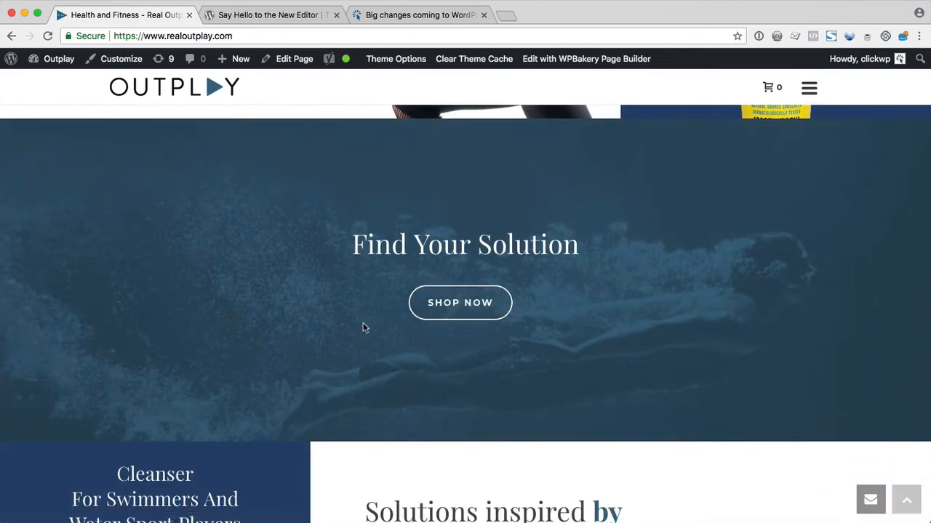
pyautogui.scroll(-3)
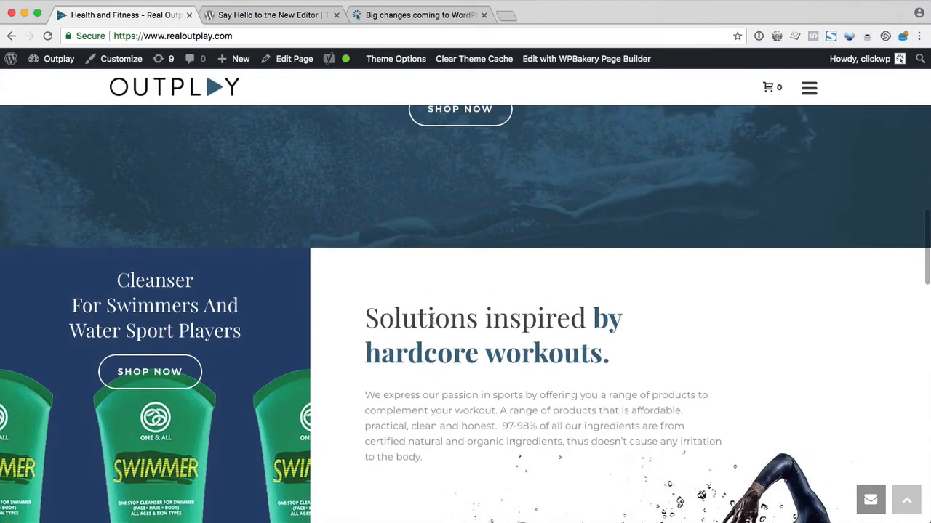
pyautogui.scroll(3)
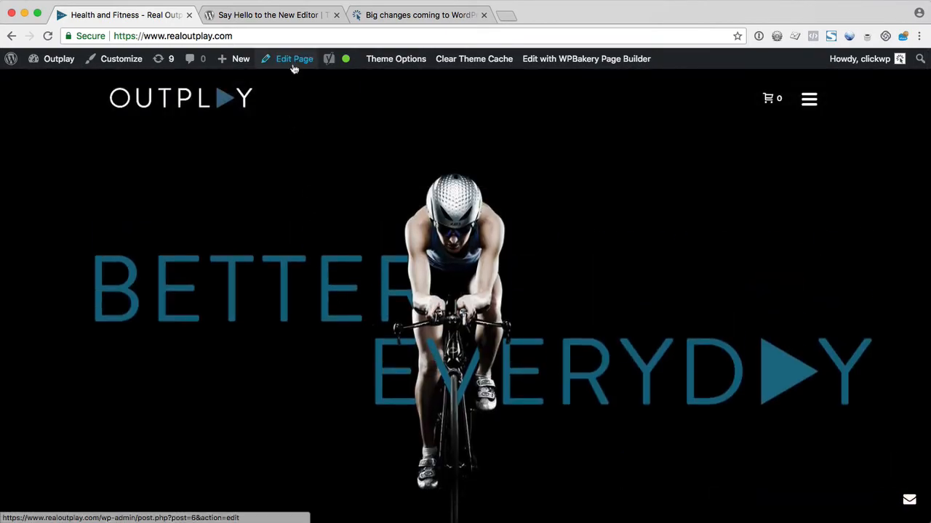
# Edit Home from the admin bar in Gutenberg and review its Classic block shortcodes
pyautogui.click(294, 59)
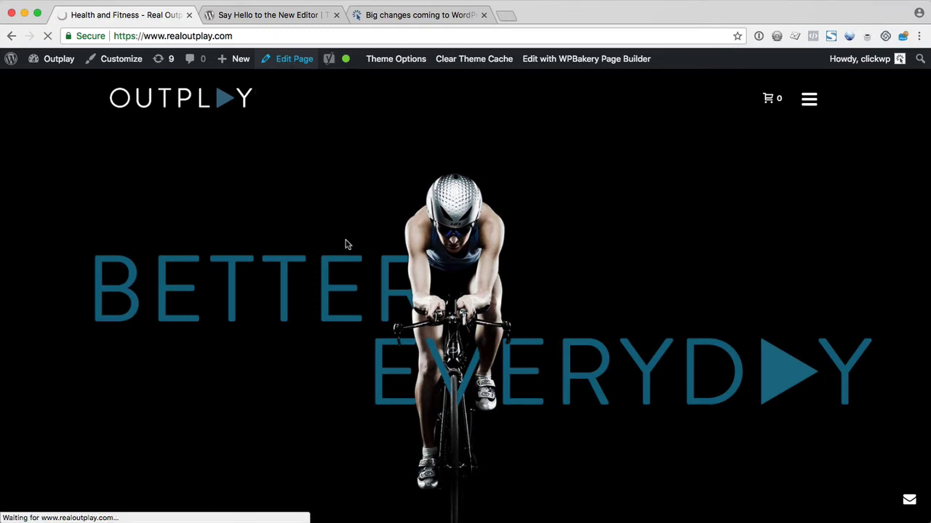
pyautogui.click(294, 58)
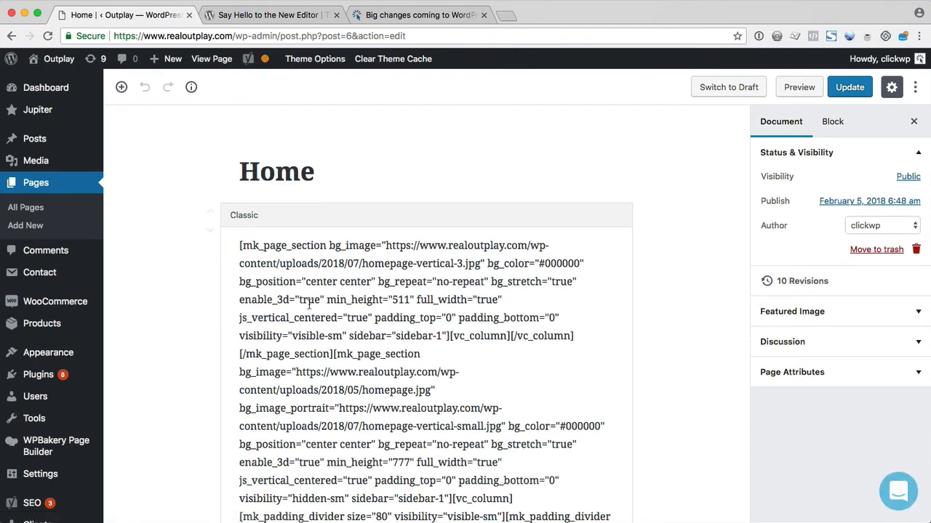
pyautogui.scroll(-3)
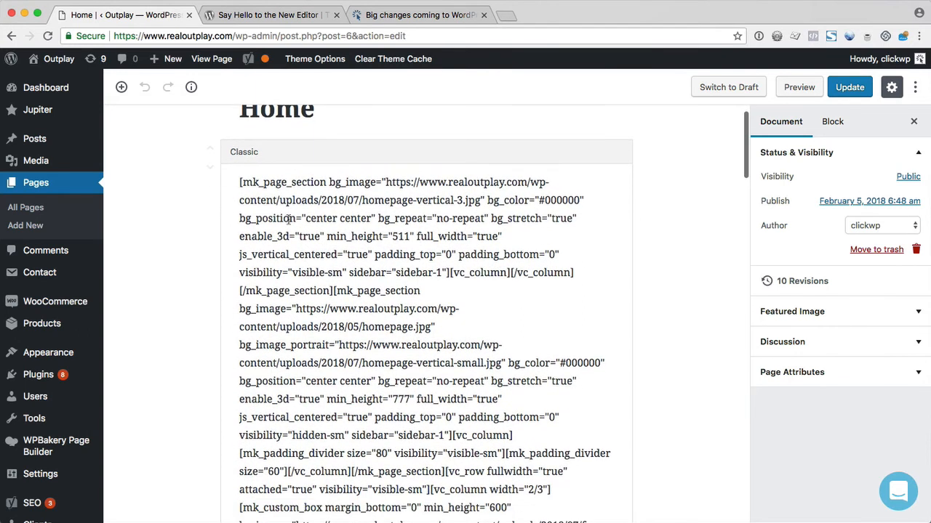
pyautogui.moveTo(288, 169)
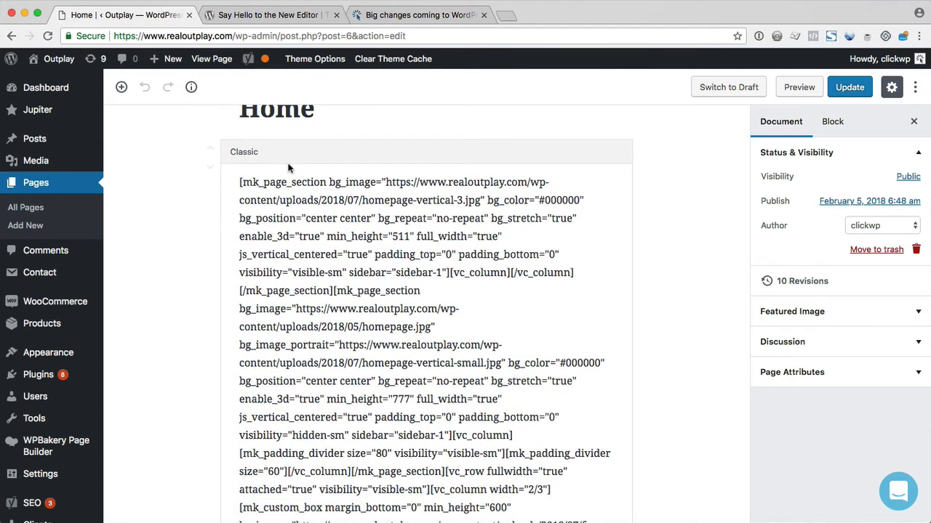
pyautogui.moveTo(424, 253)
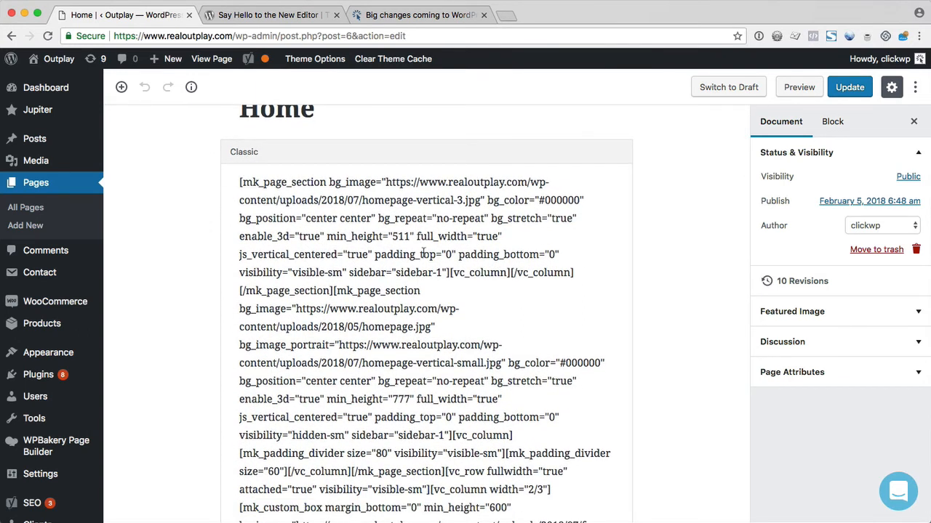
pyautogui.scroll(-3)
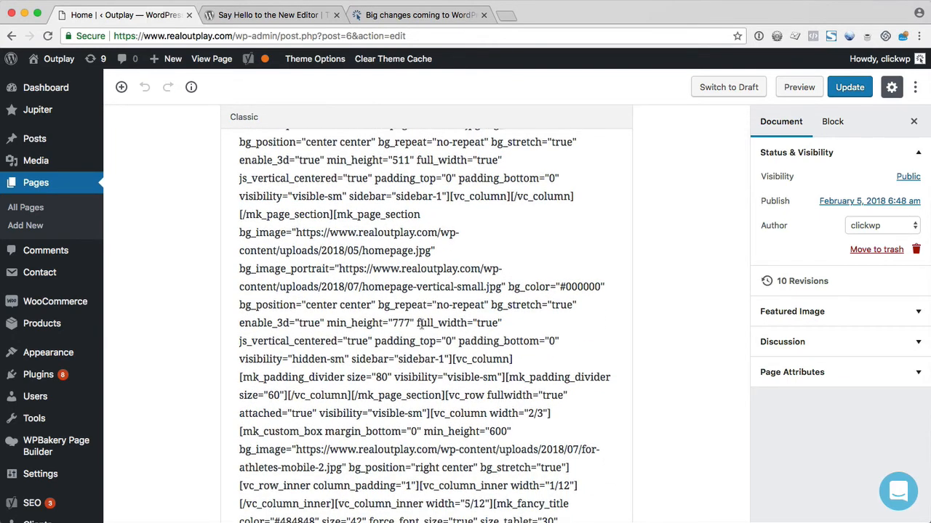
pyautogui.scroll(3)
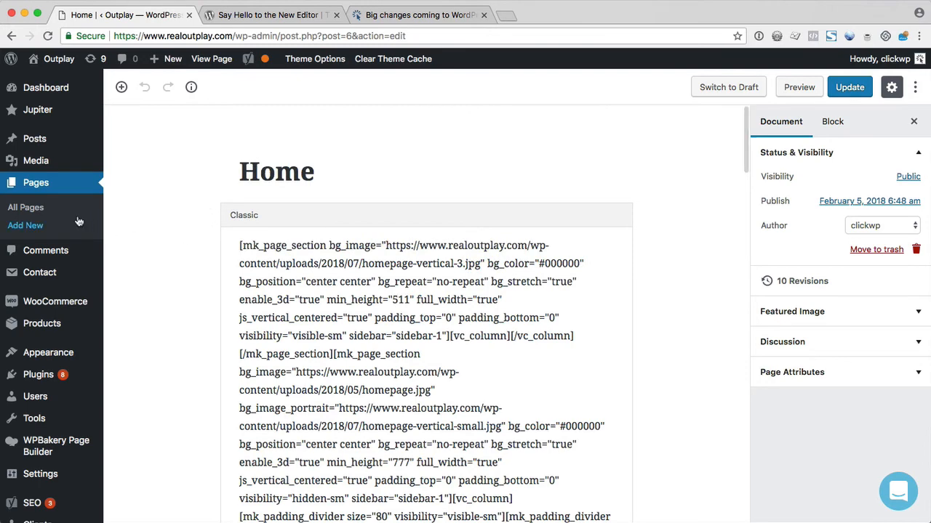
# Leave the editor unsaved for All Pages, then start opening Home in the Classic Editor
pyautogui.click(26, 206)
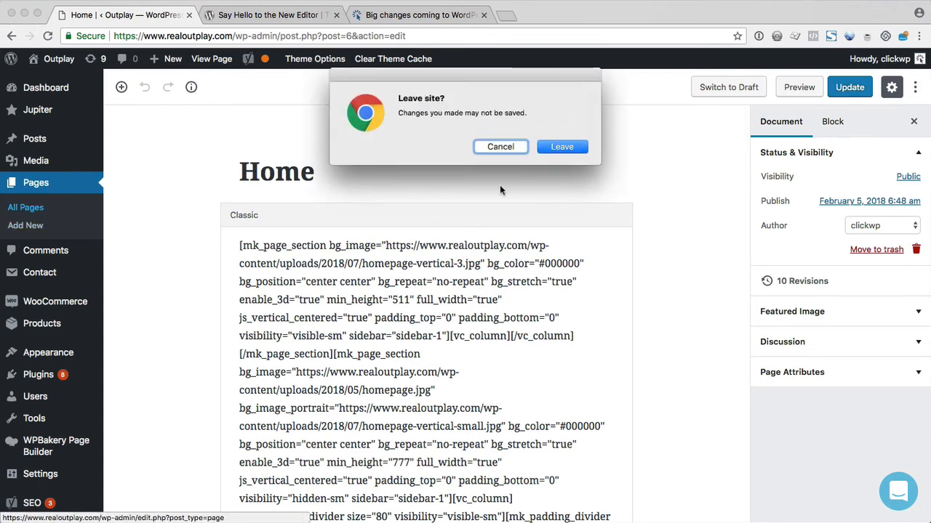
pyautogui.click(562, 145)
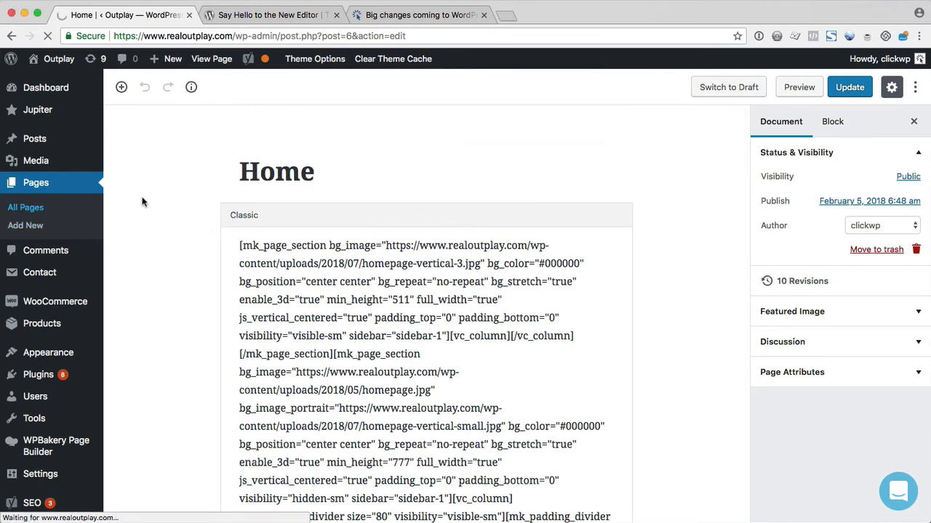
pyautogui.click(26, 207)
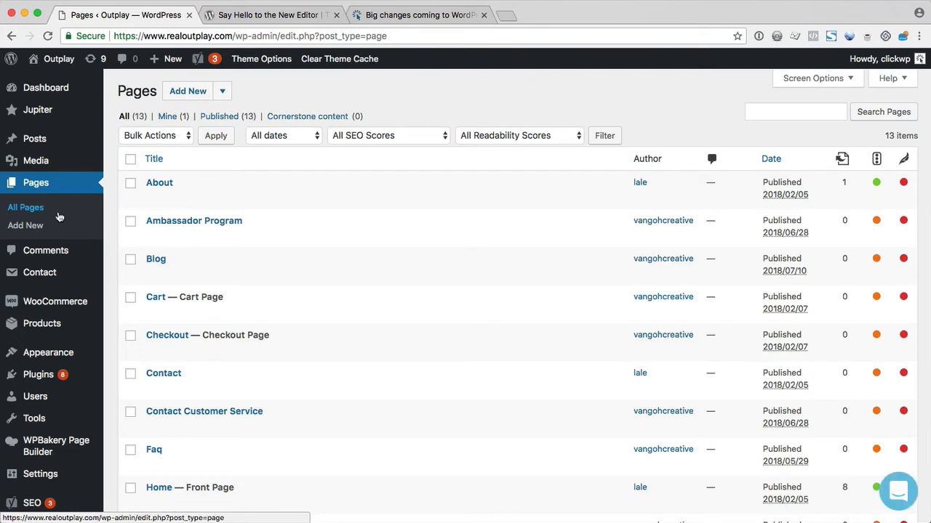
pyautogui.scroll(-3)
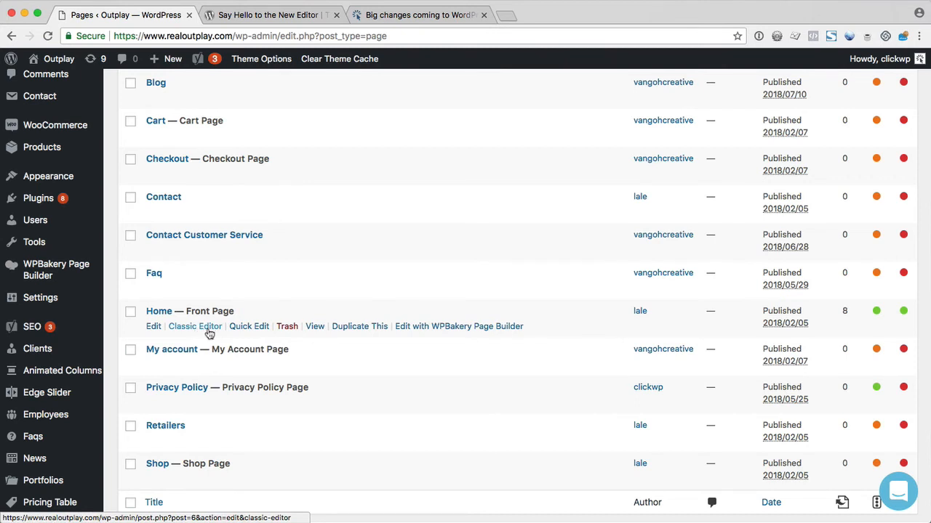
pyautogui.click(195, 326)
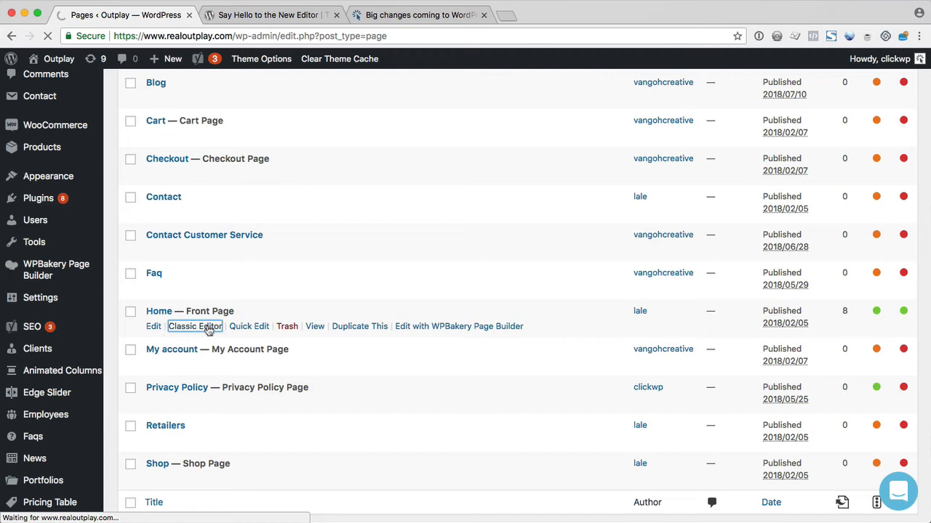
# Review Home's WPBakery Page Builder layout in the classic editor, then go to the wordpress.org/gutenberg tab
pyautogui.click(195, 326)
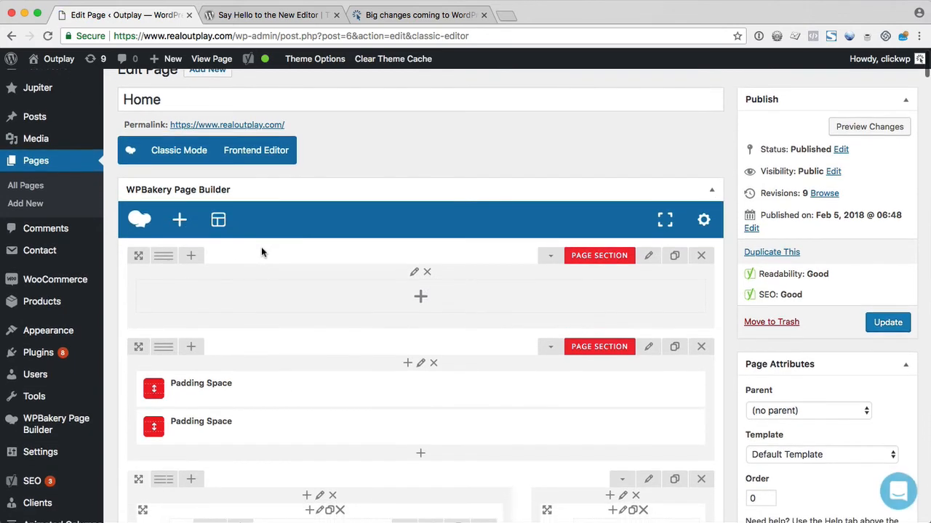
pyautogui.scroll(-3)
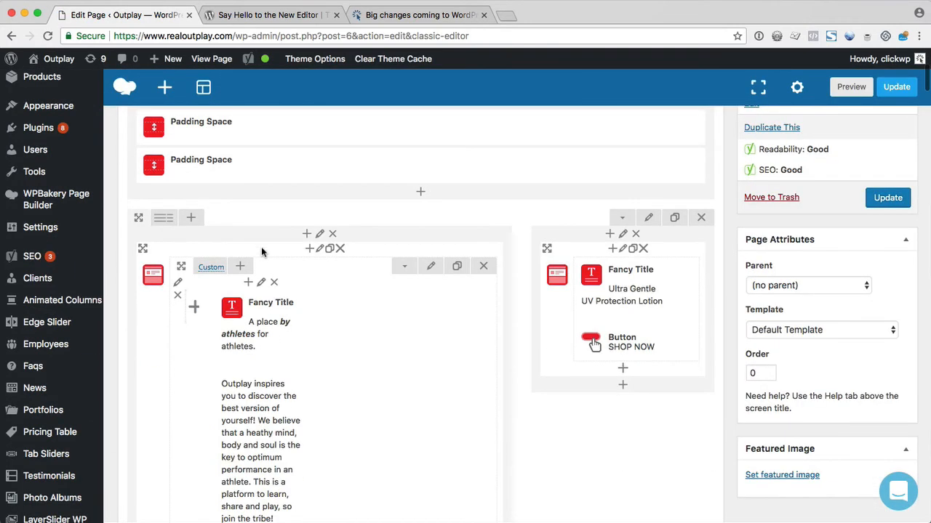
pyautogui.scroll(3)
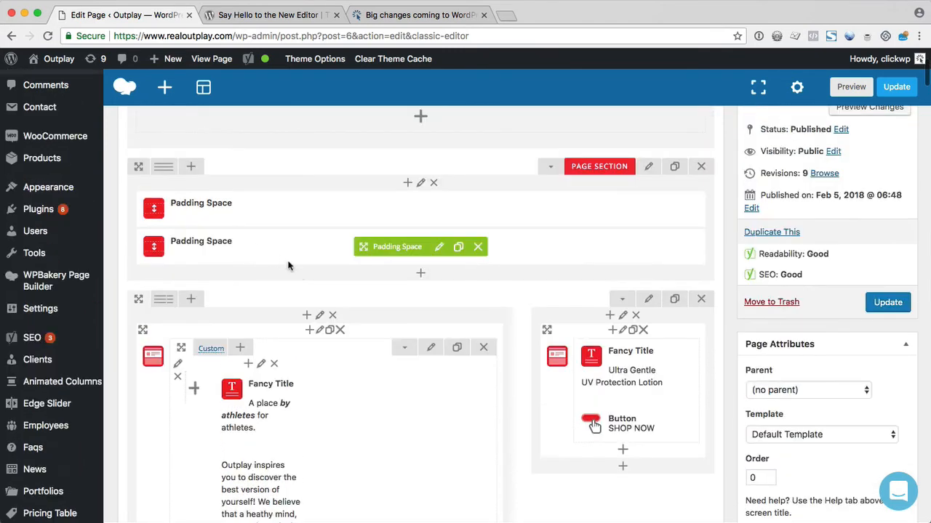
pyautogui.scroll(3)
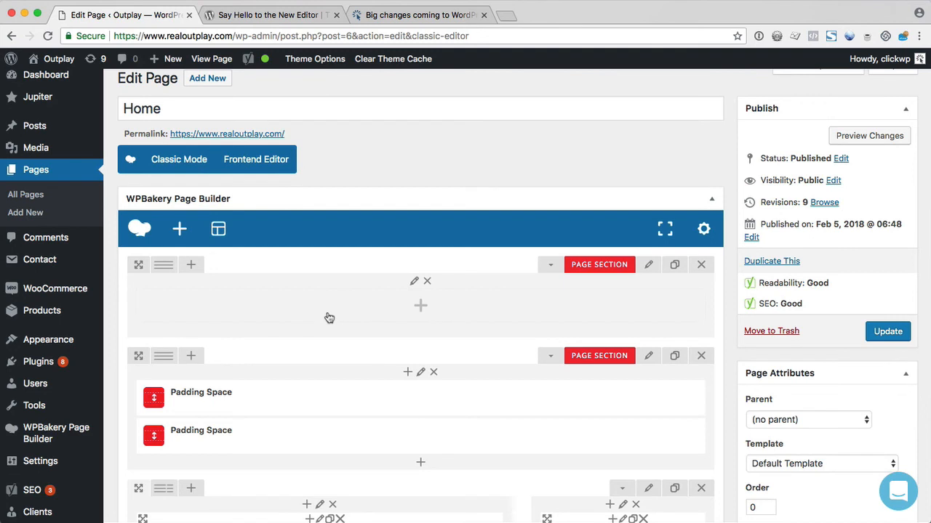
pyautogui.moveTo(314, 187)
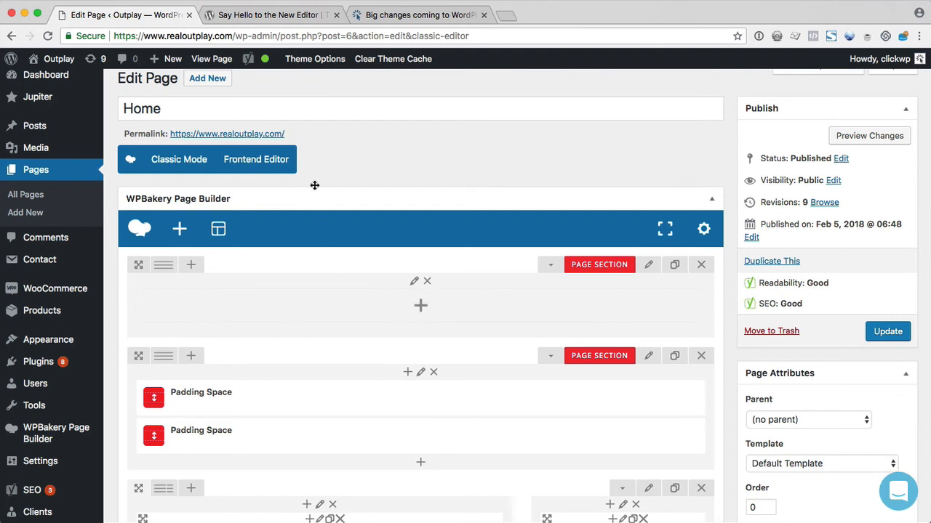
pyautogui.click(419, 14)
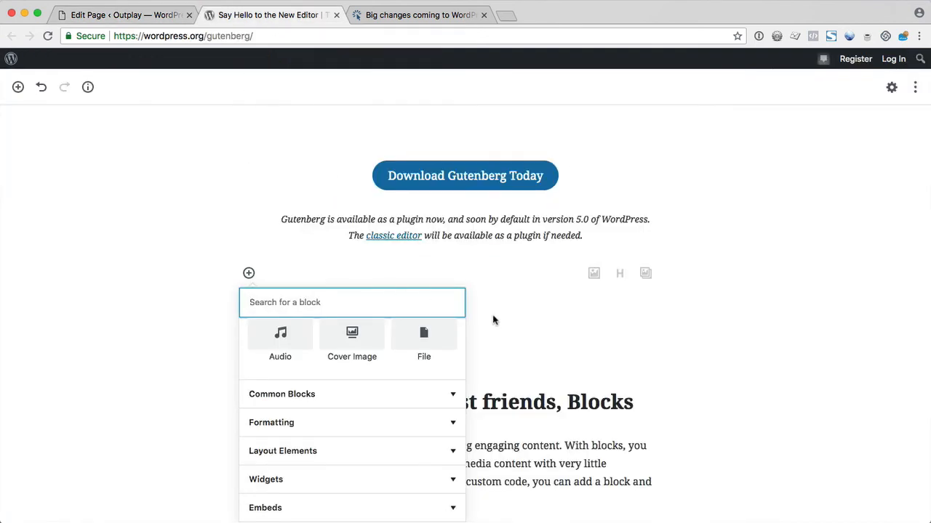
# Scroll the 'Say Hello to the New Editor' page, then switch to the 'Big changes coming to WordPress' tab
pyautogui.scroll(-3)
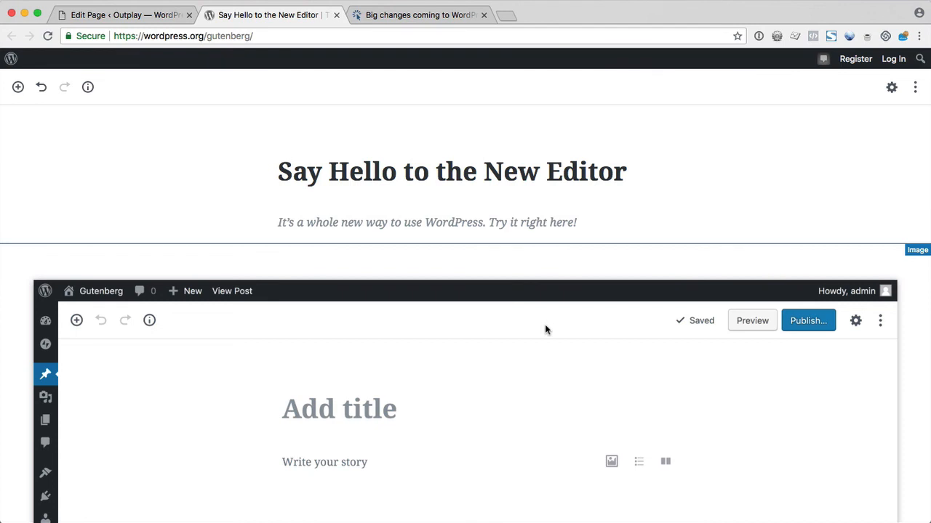
pyautogui.moveTo(529, 247)
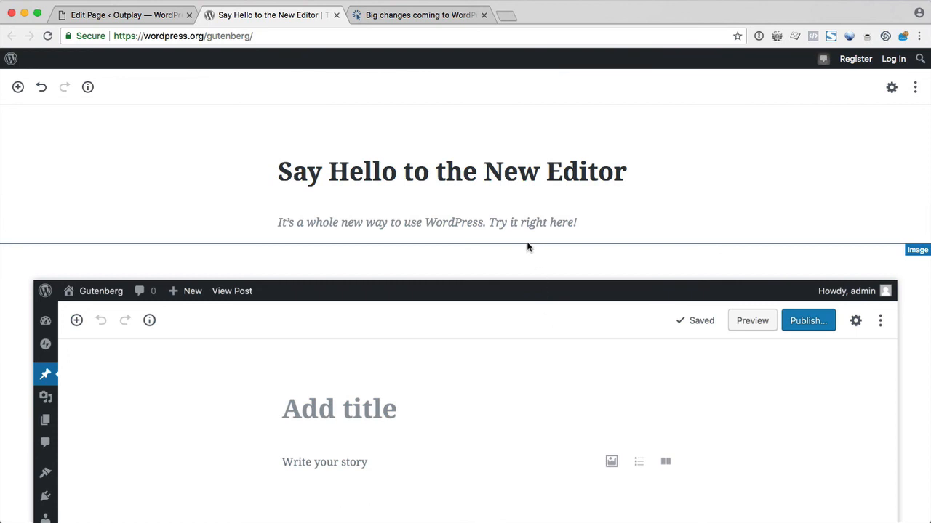
pyautogui.click(419, 15)
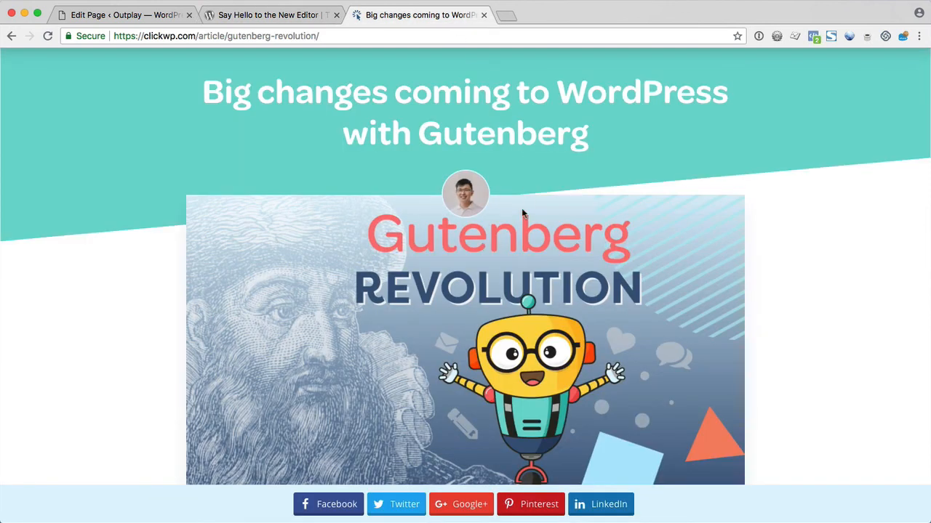
pyautogui.scroll(-3)
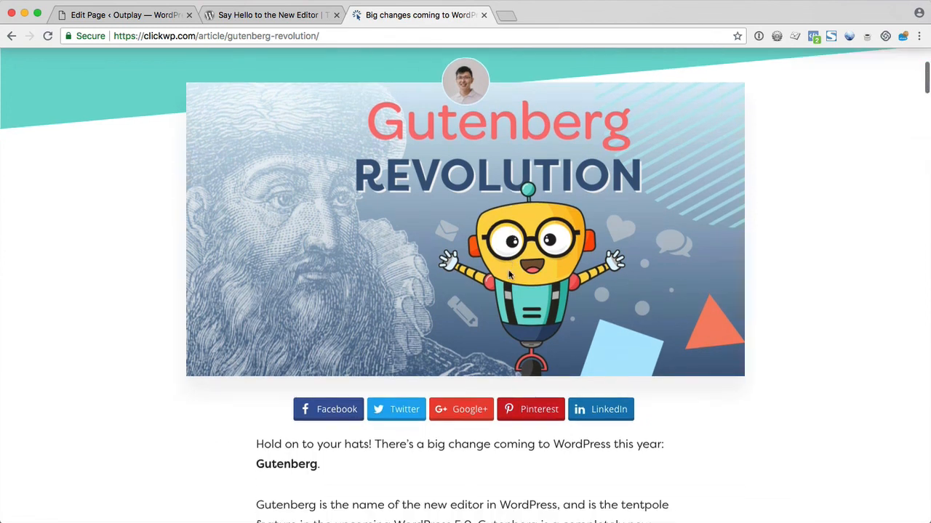
pyautogui.scroll(-3)
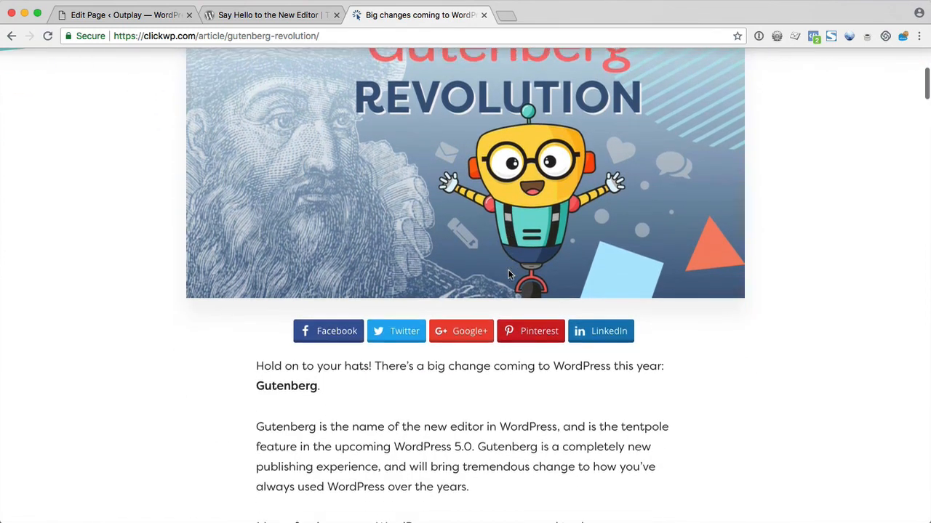
pyautogui.scroll(-3)
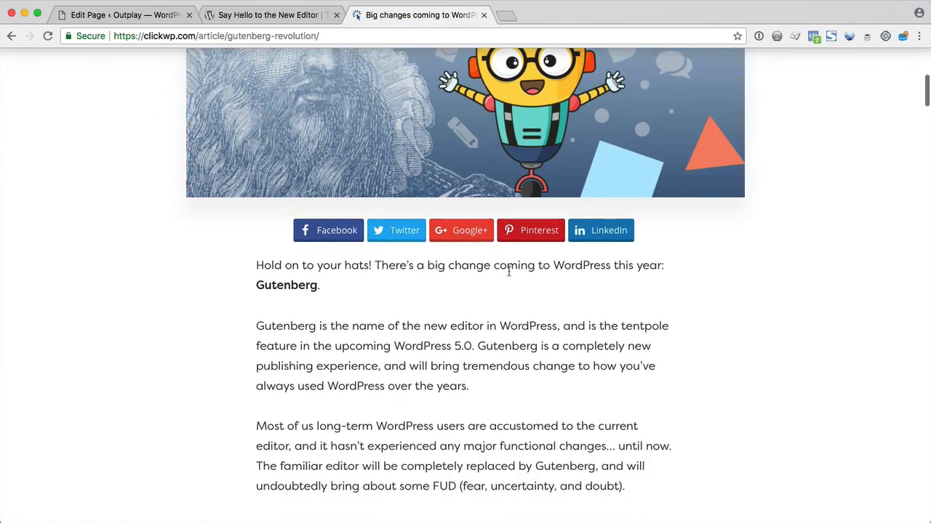
pyautogui.scroll(3)
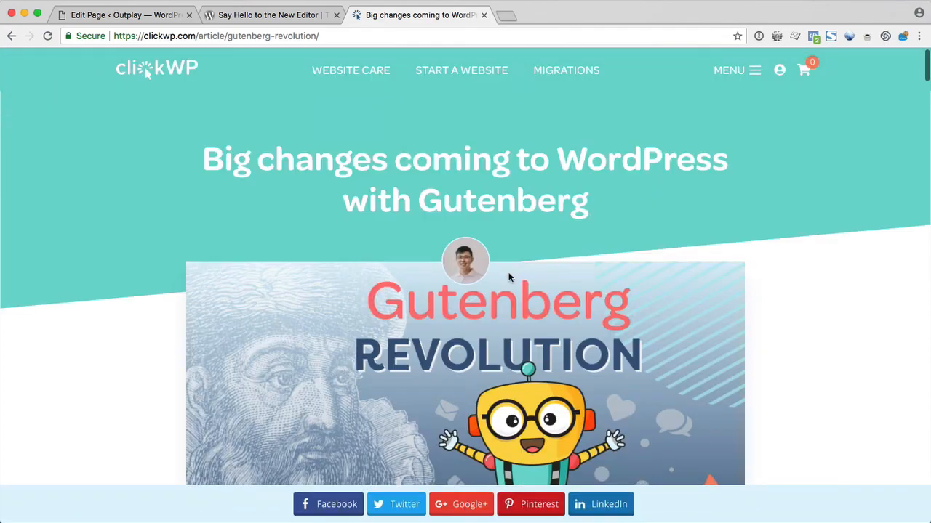